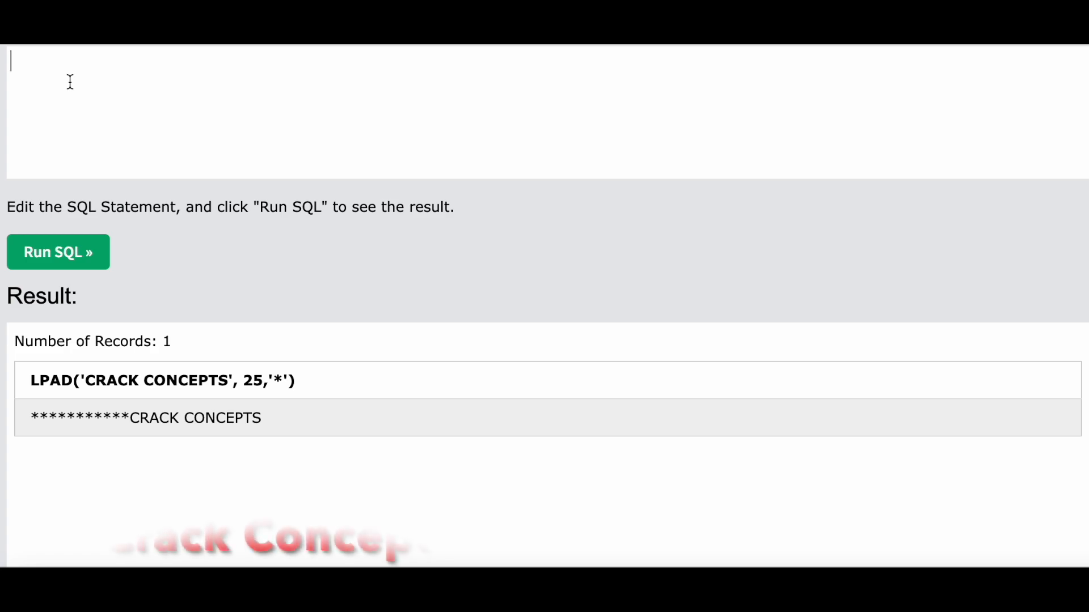
Sketch the target star triangle (*, **, ***, ****) in the query box
type("*")
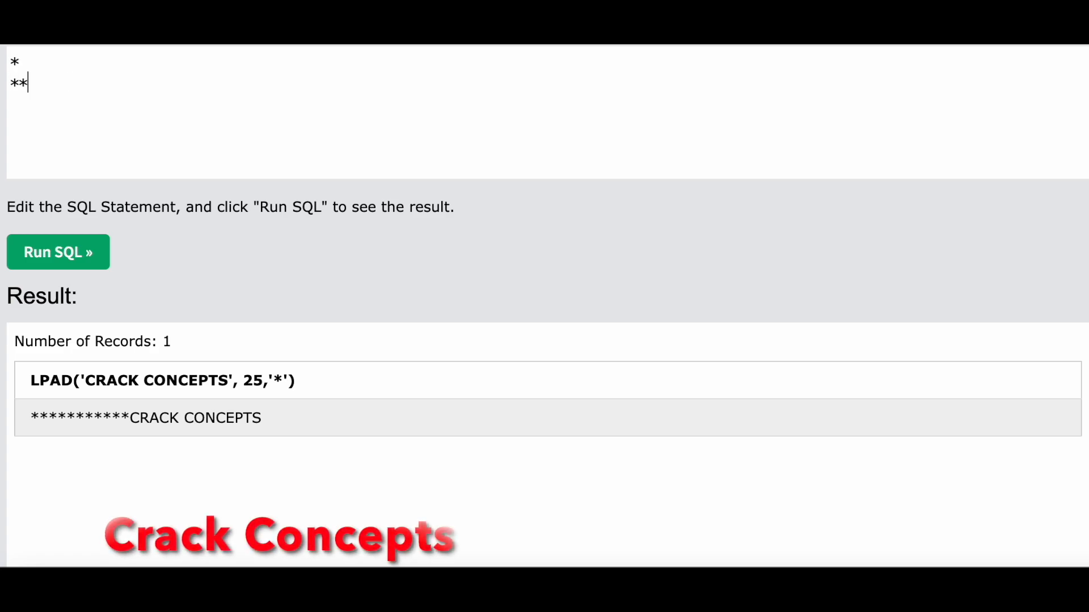
type("***")
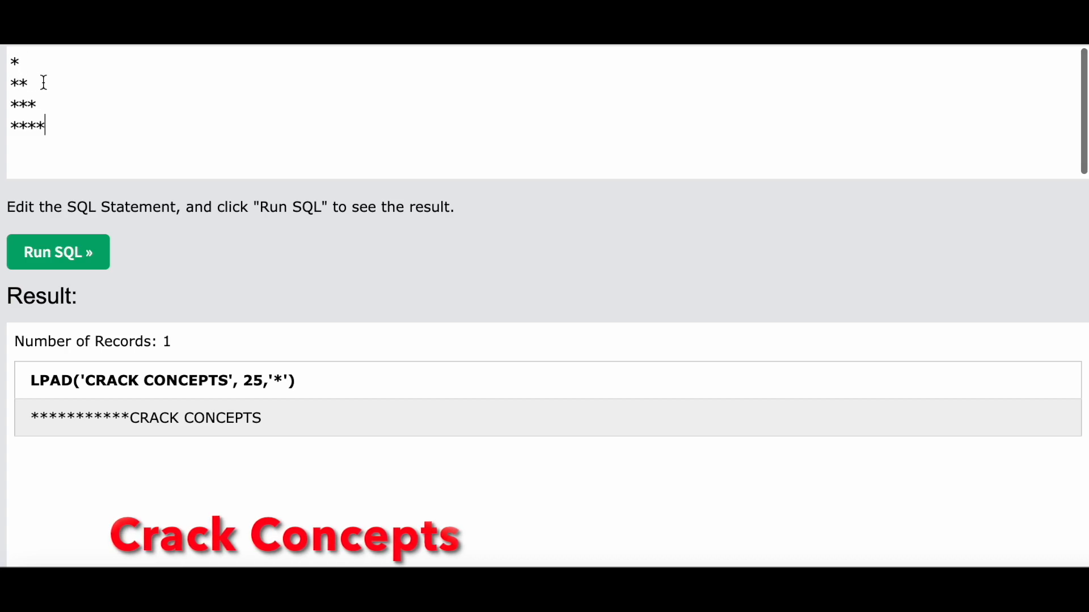
mouse_move(19, 142)
type("L")
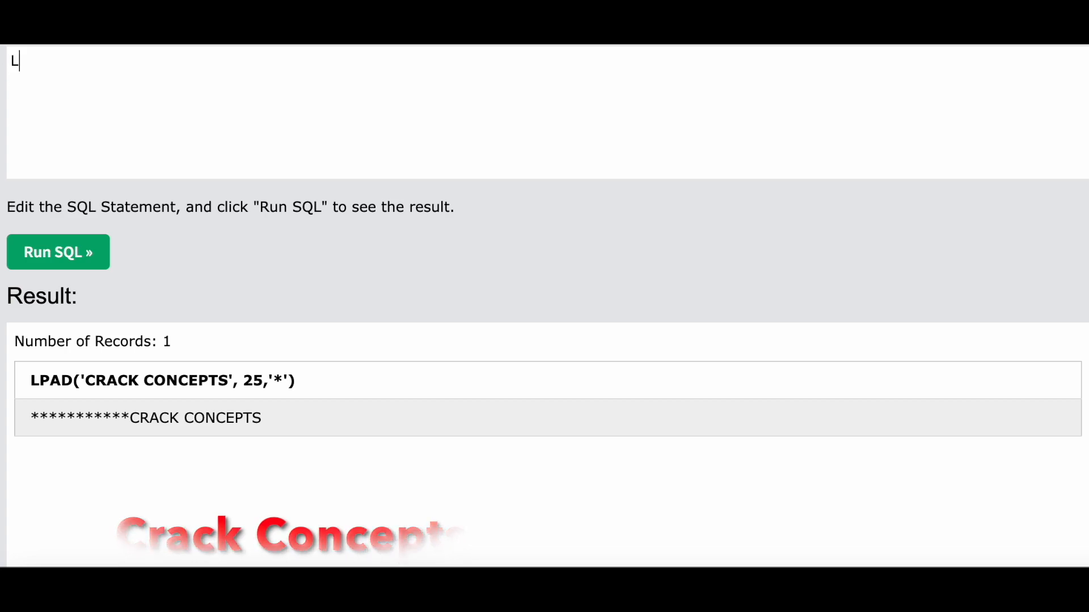
Note 'LPAD- LEFT PAD' and 'RPAD- RIGHT PAD' on two lines in the editor
type("PAD")
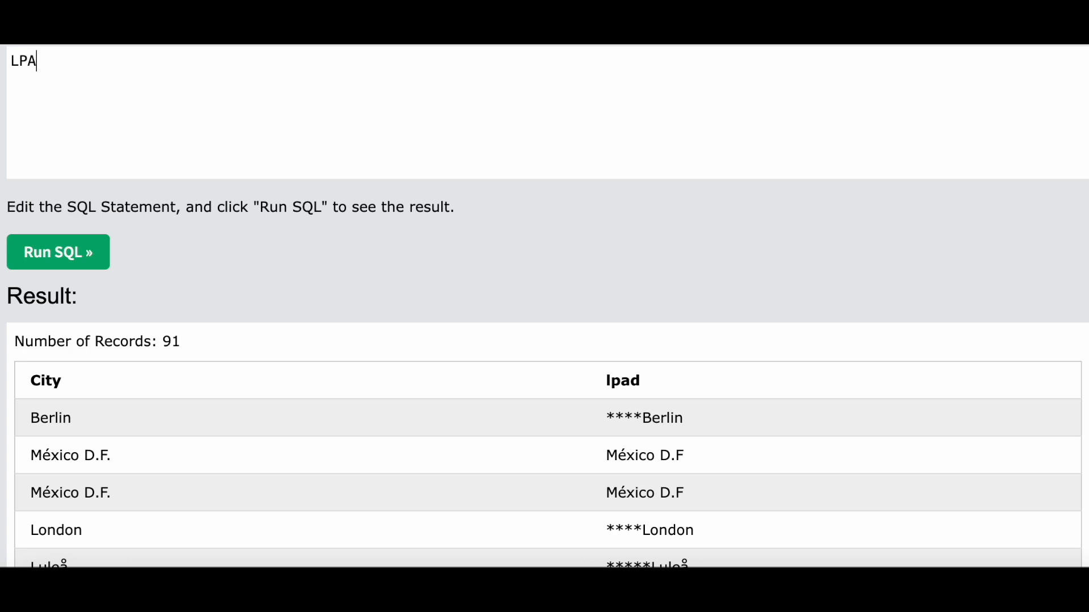
type("D- LEFT")
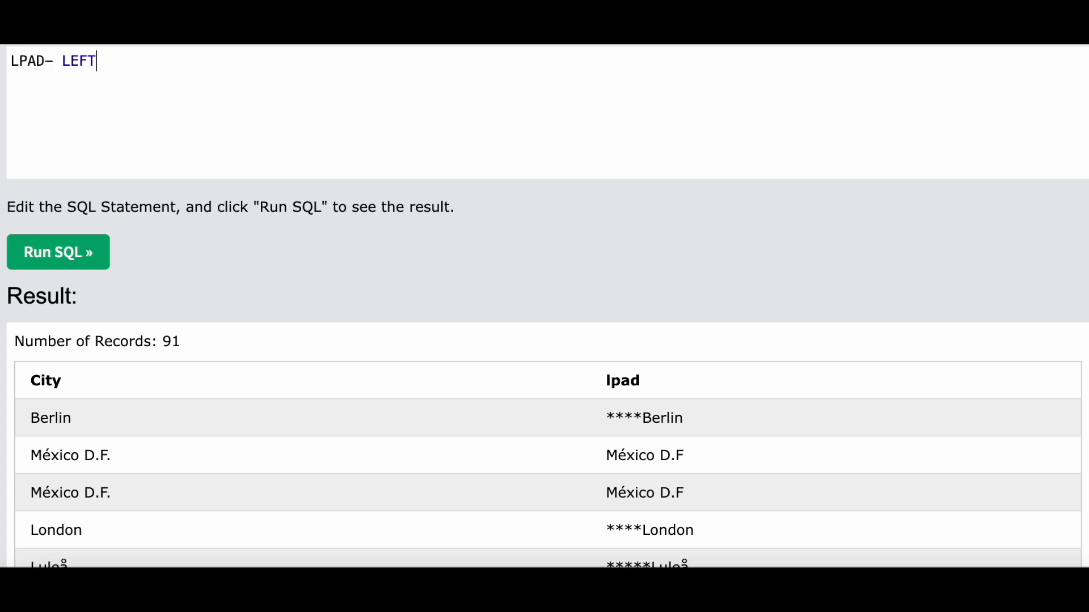
type("PAD")
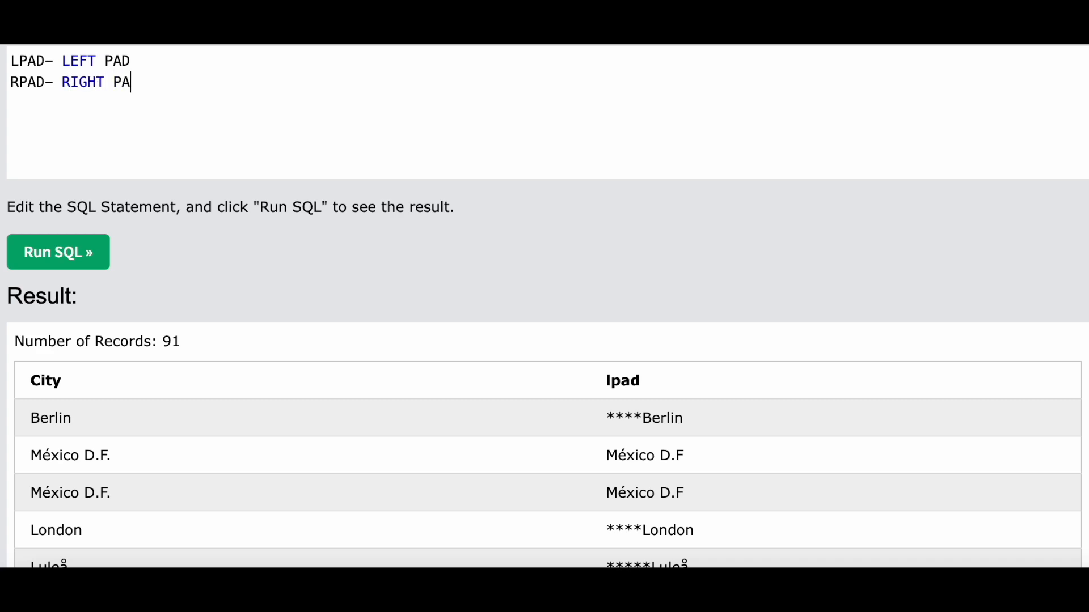
type("D")
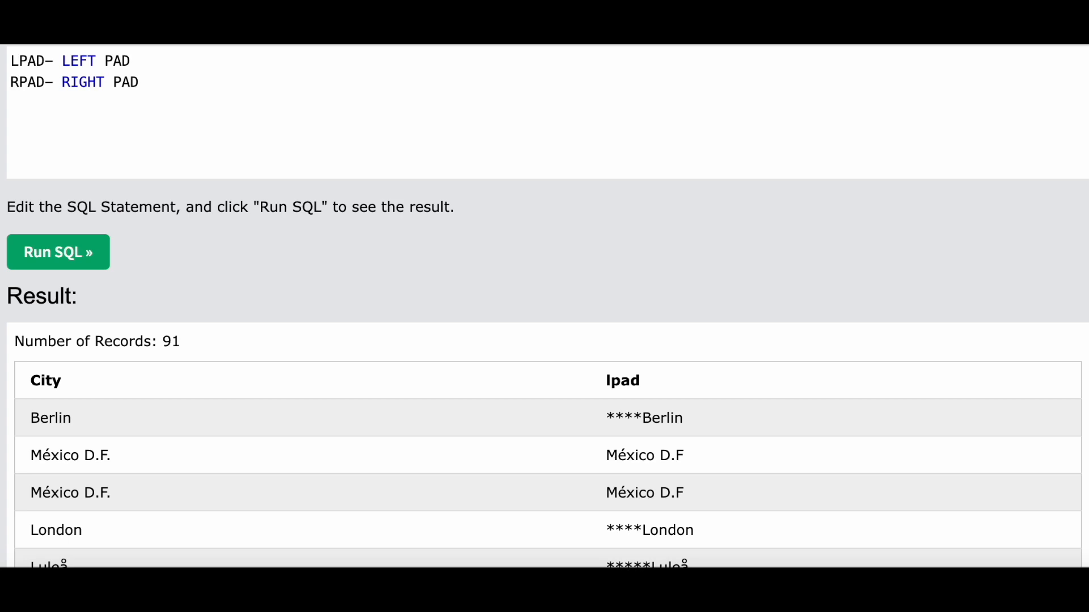
left_click(158, 82)
type("LPA")
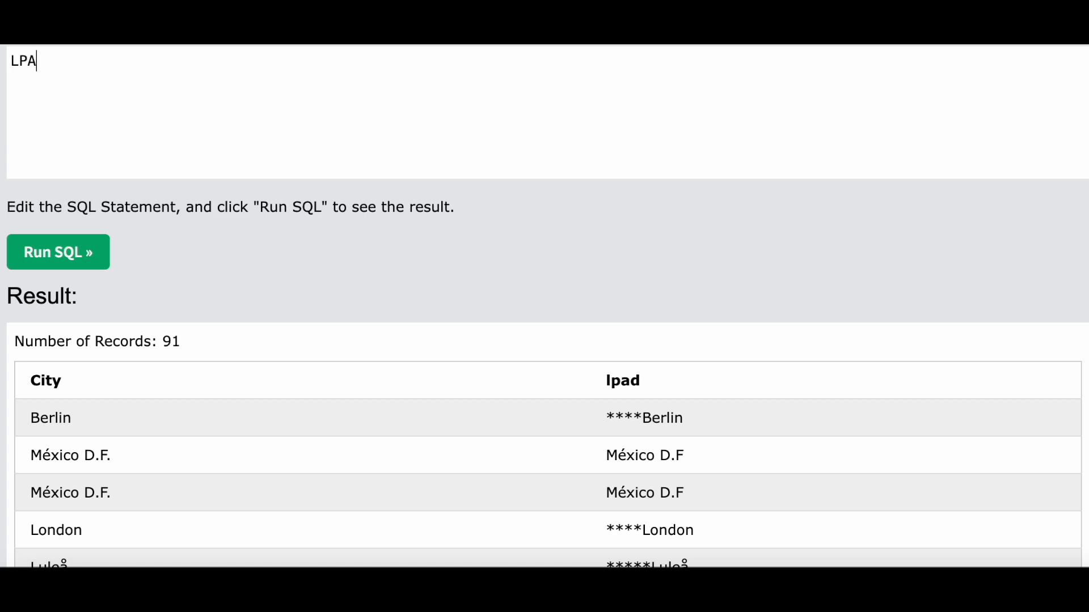
Write the syntax note LPAD(STRING,LENGTH,LPAD_STRING) and select that line
type("D")
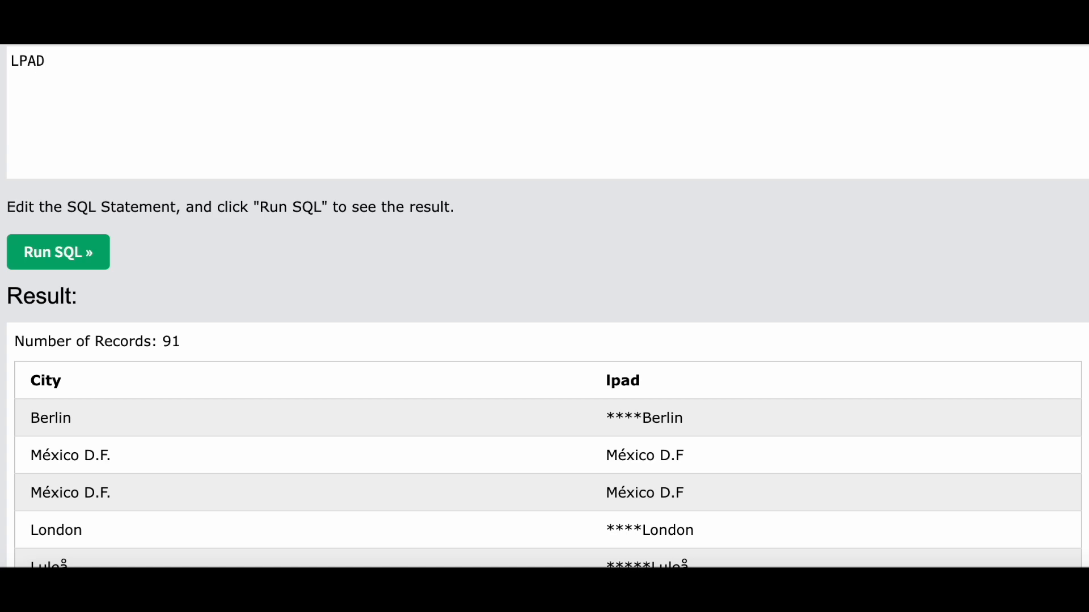
type("()")
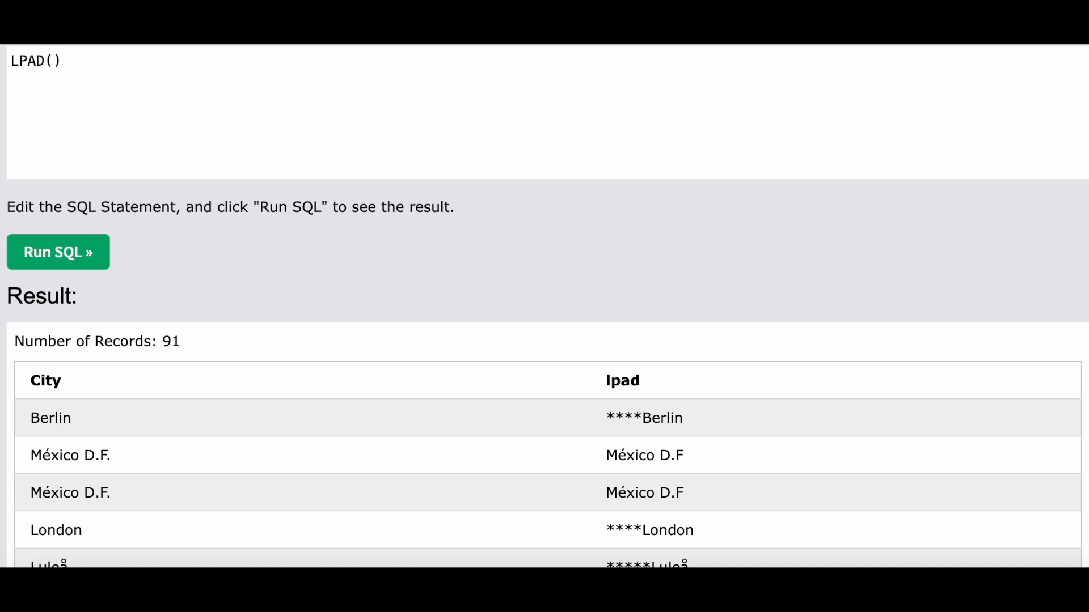
type("STRING")
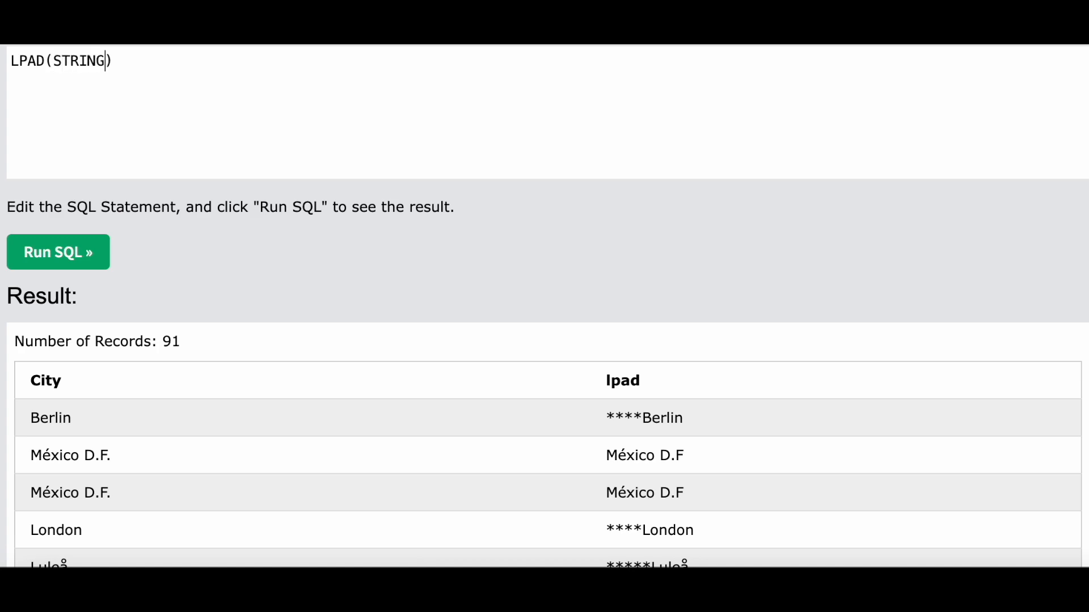
type(",")
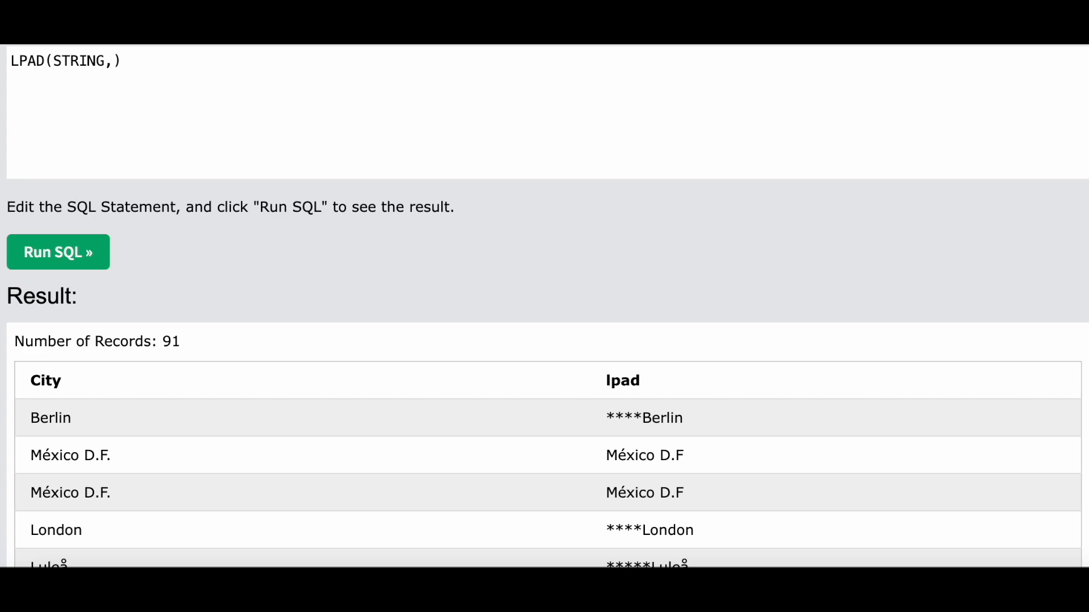
left_click(113, 61)
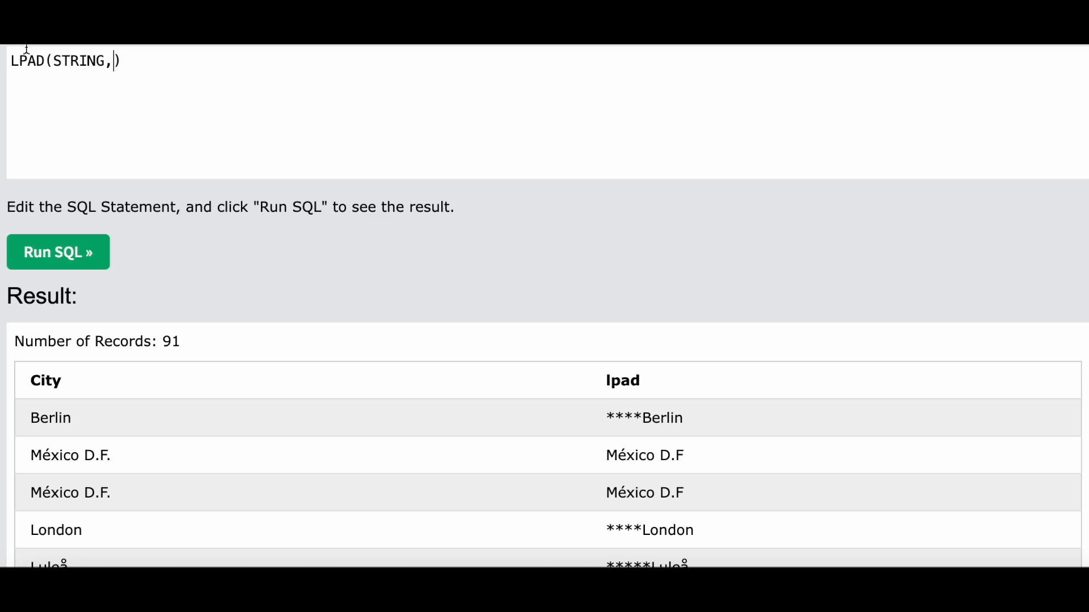
type("L")
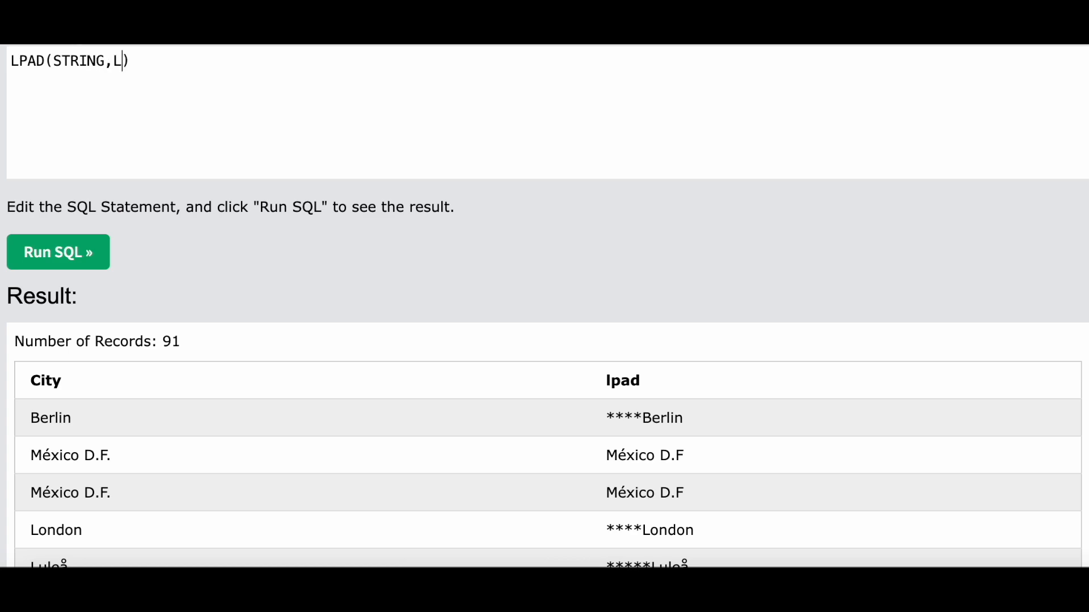
type("ENGTH")
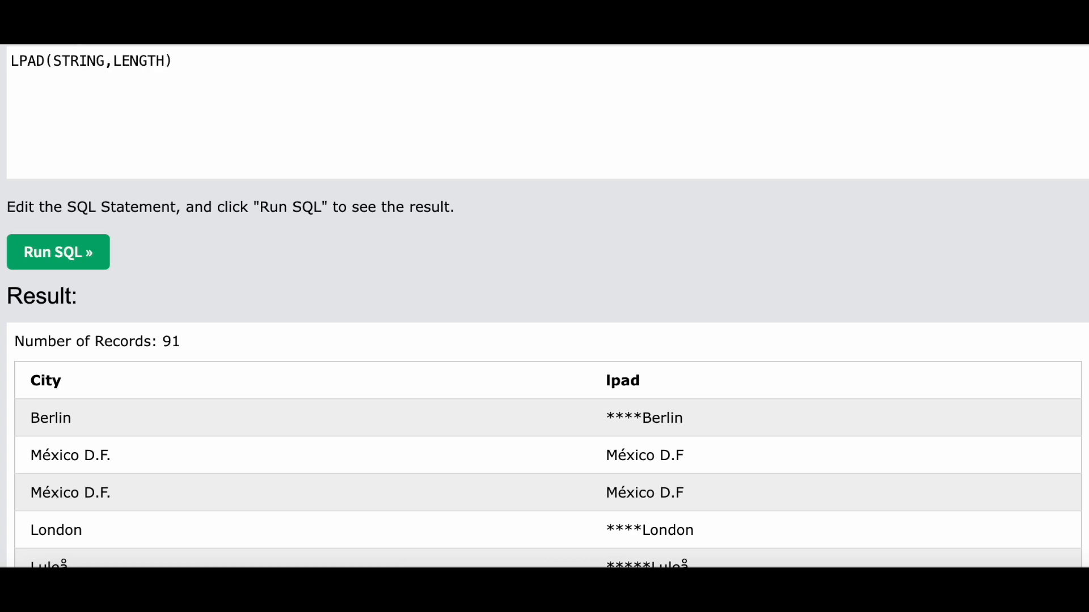
type(",")
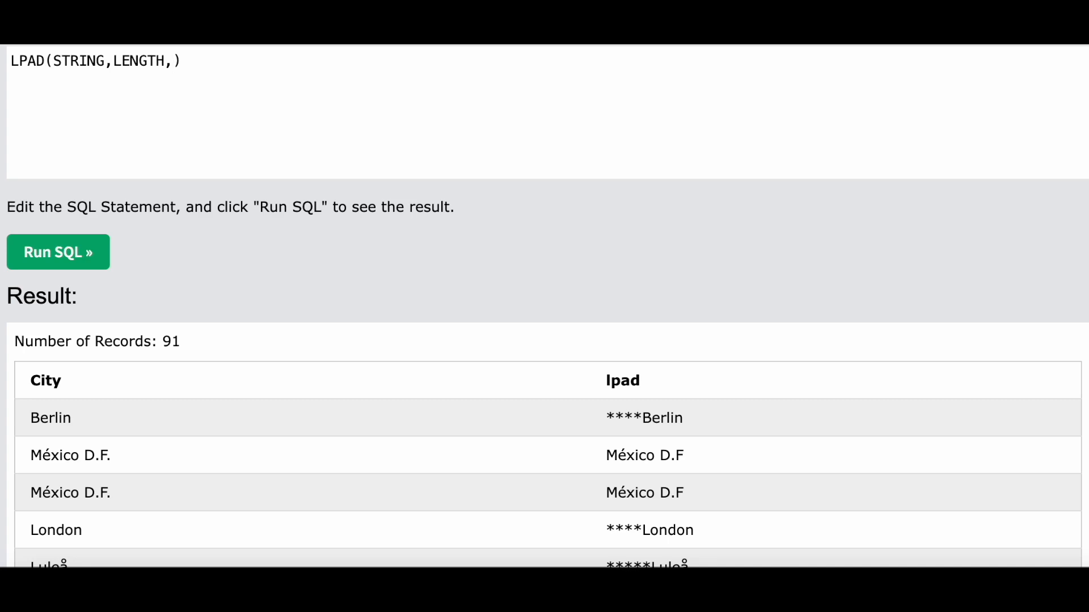
type("LPAD")
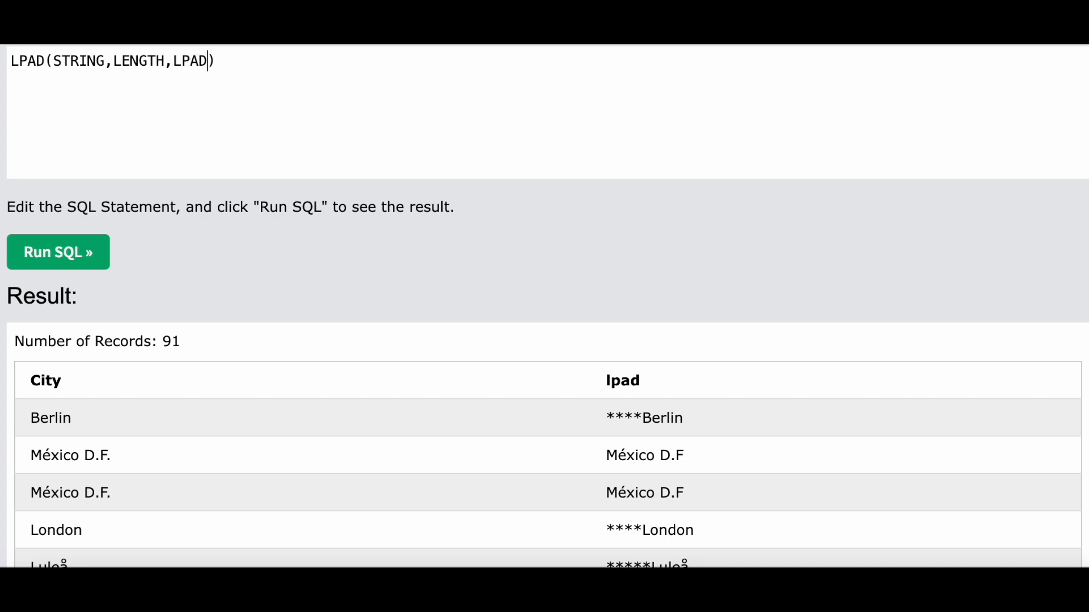
type("_STRING")
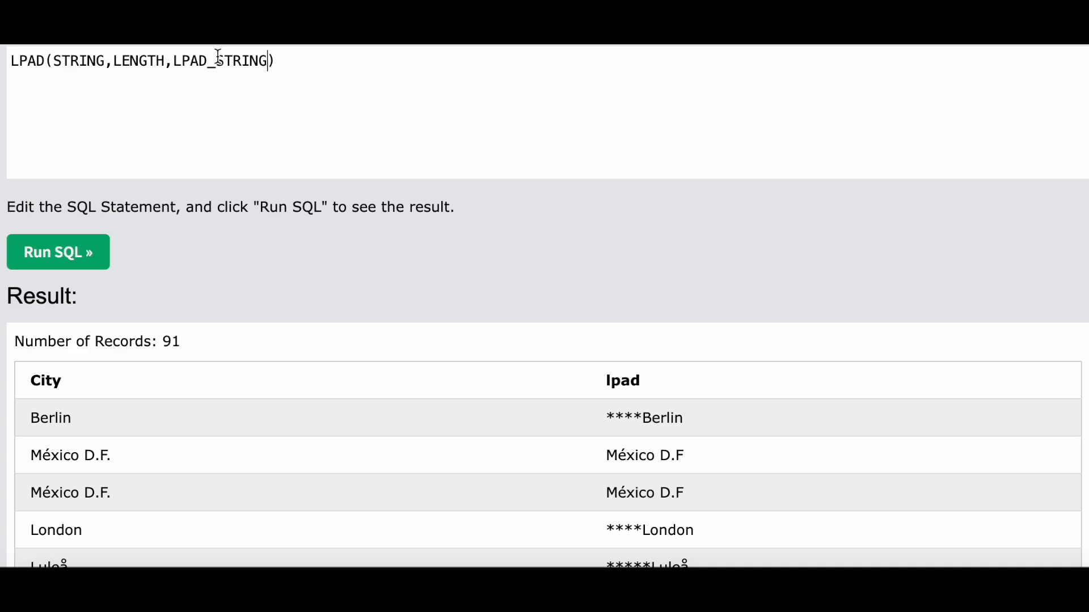
double_click(224, 60)
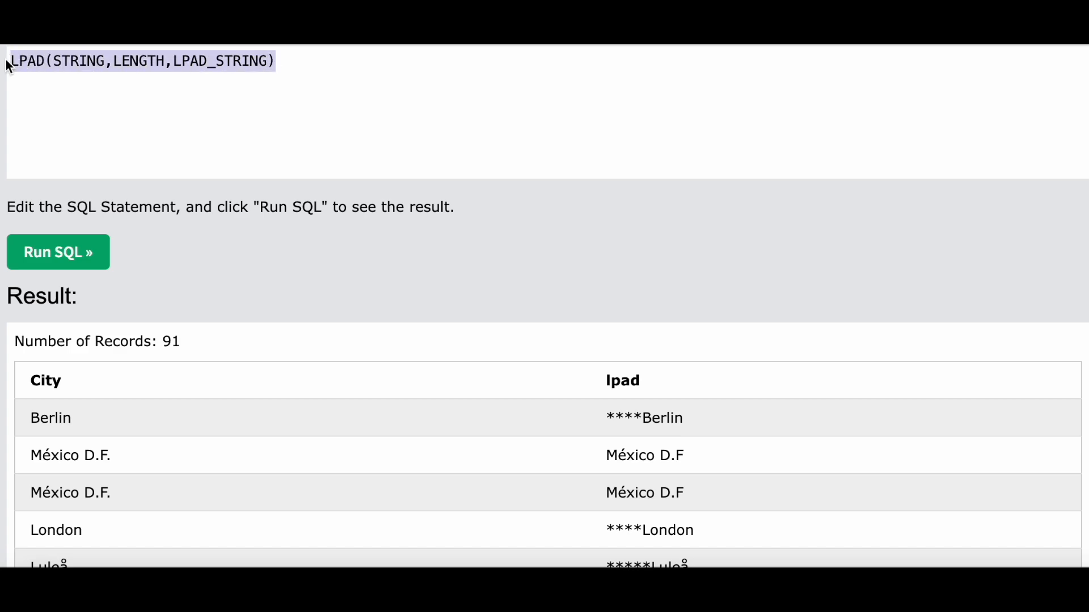
mouse_move(286, 71)
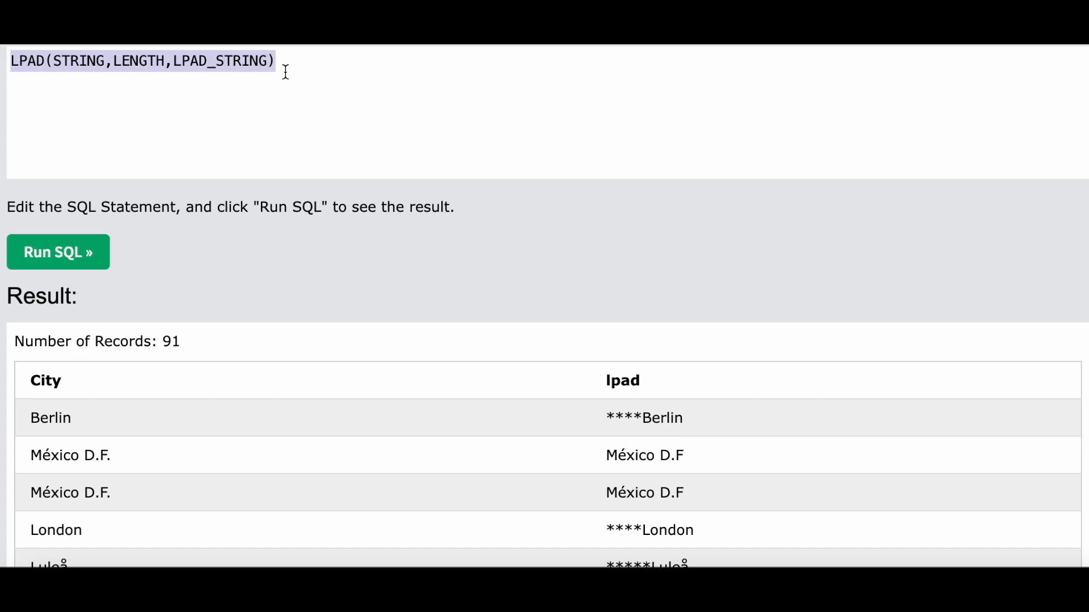
Write SELECT City, LPAD(City,10,'*') FROM Customers in the editor
type("S")
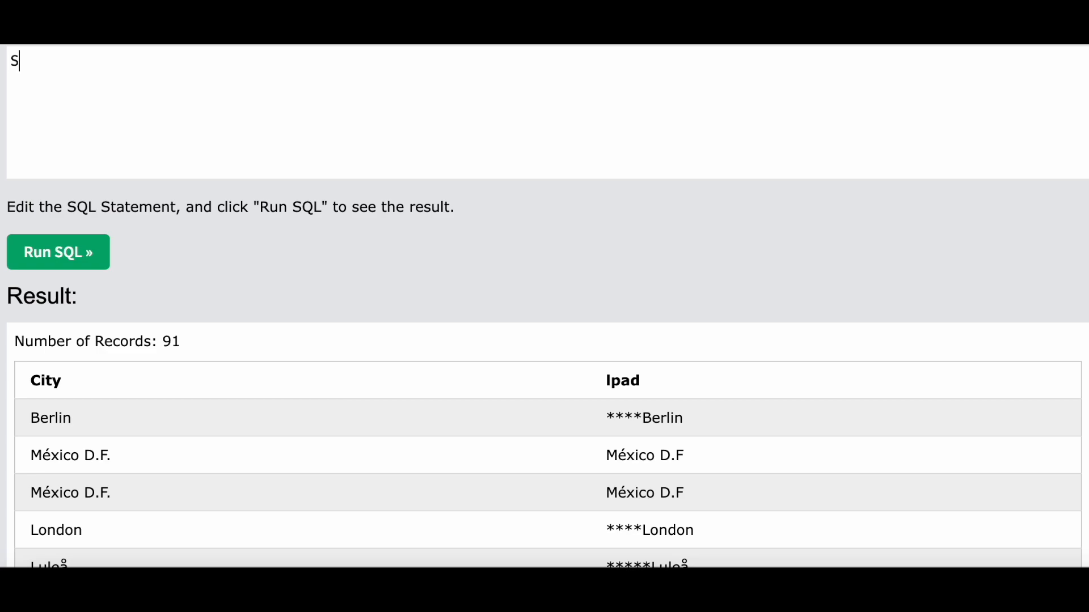
type("ELECT *")
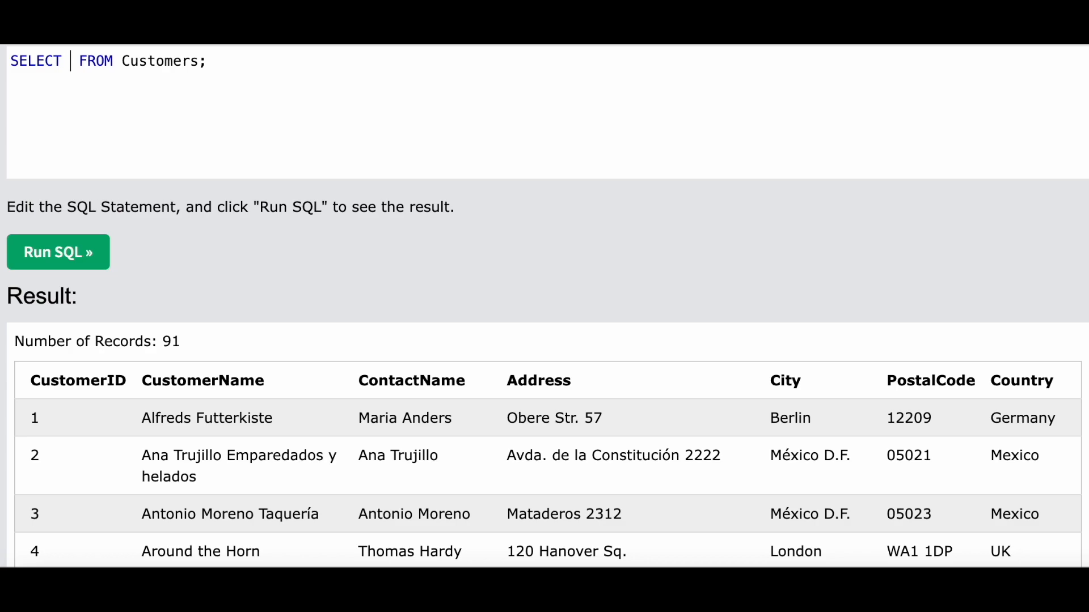
type("City")
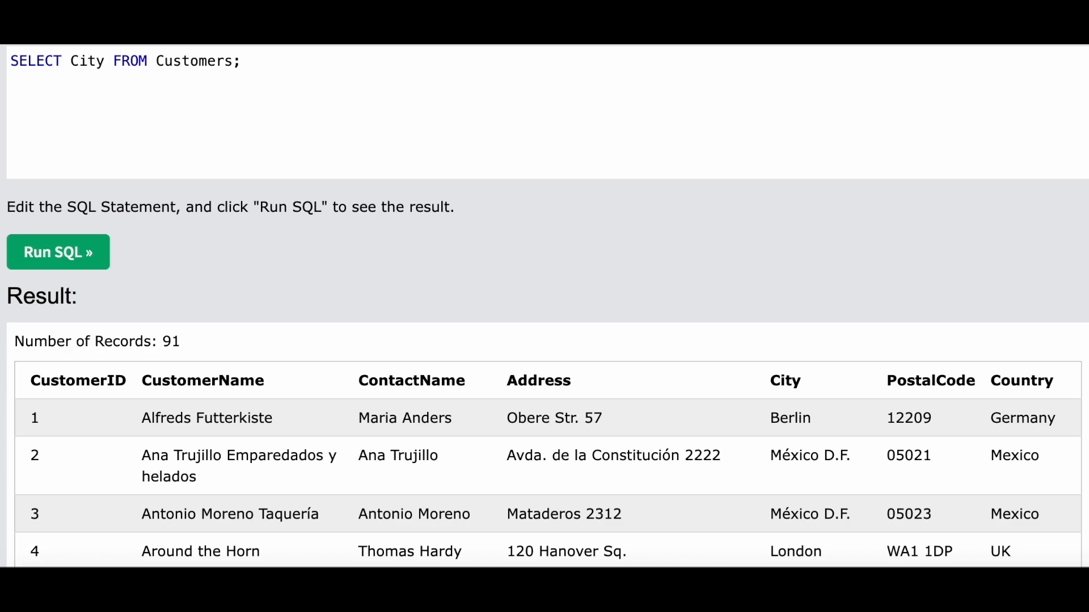
type(",")
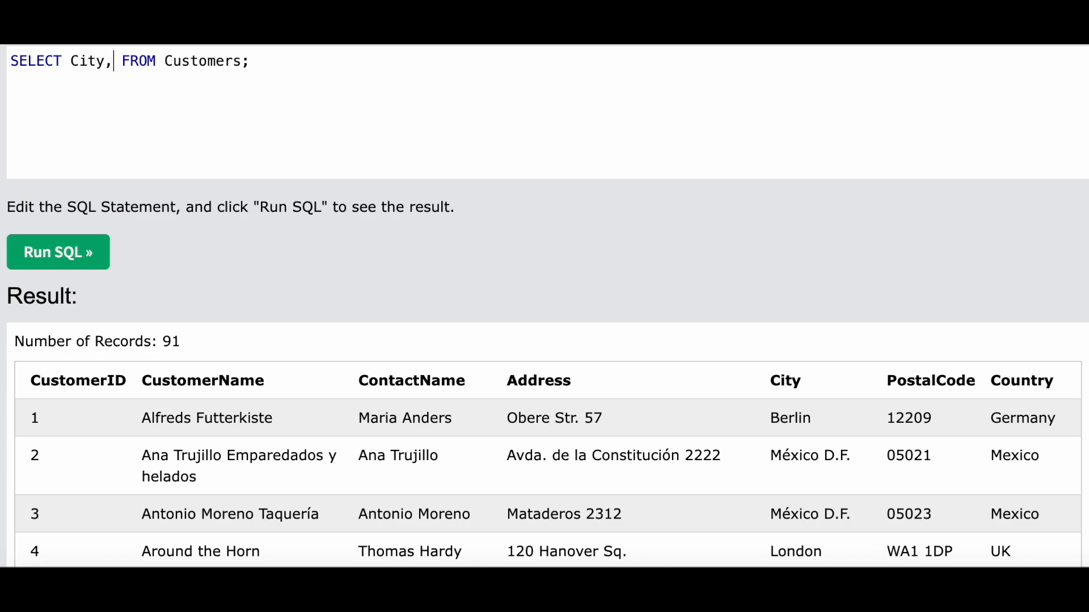
type("LPAD")
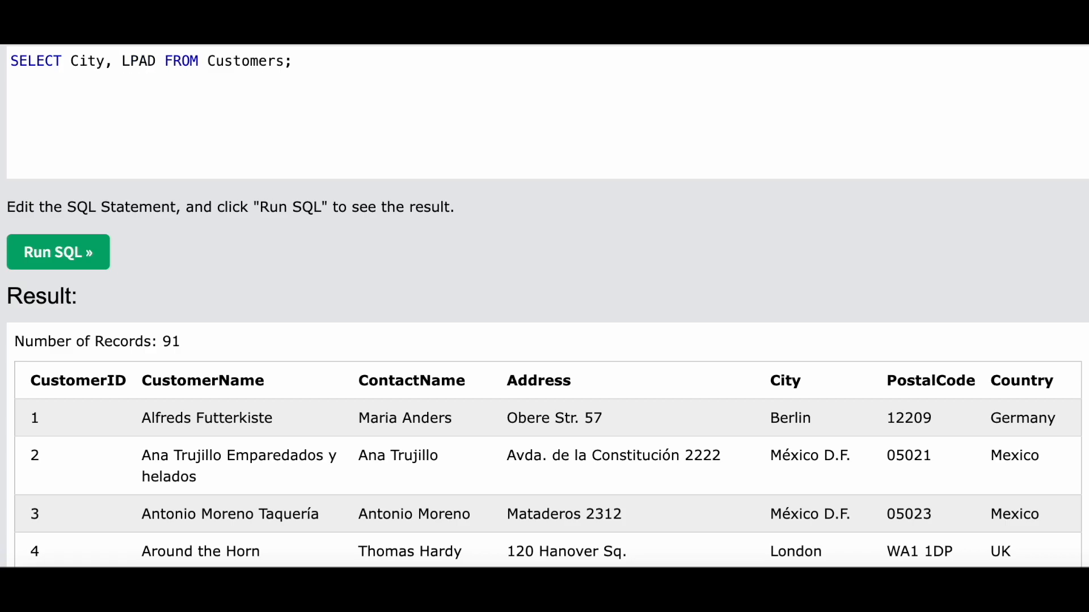
type("(C)")
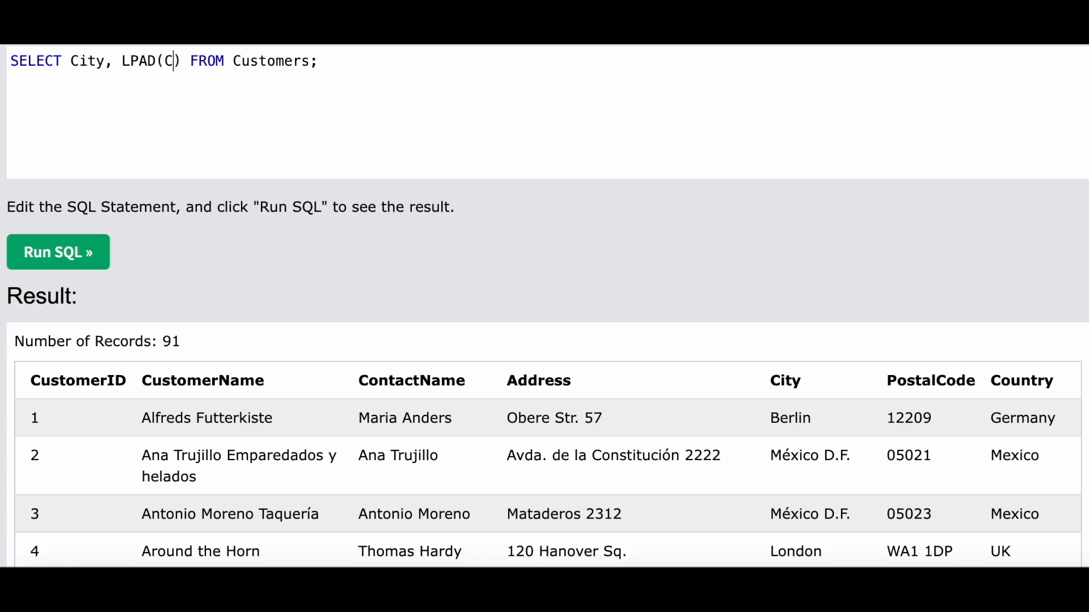
type("IT")
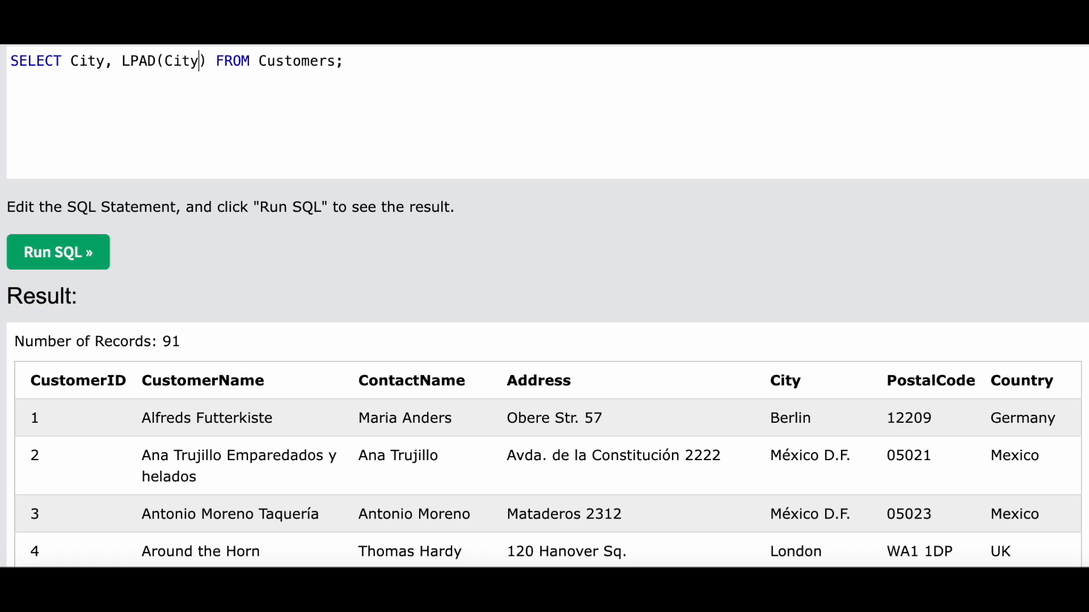
type(",")
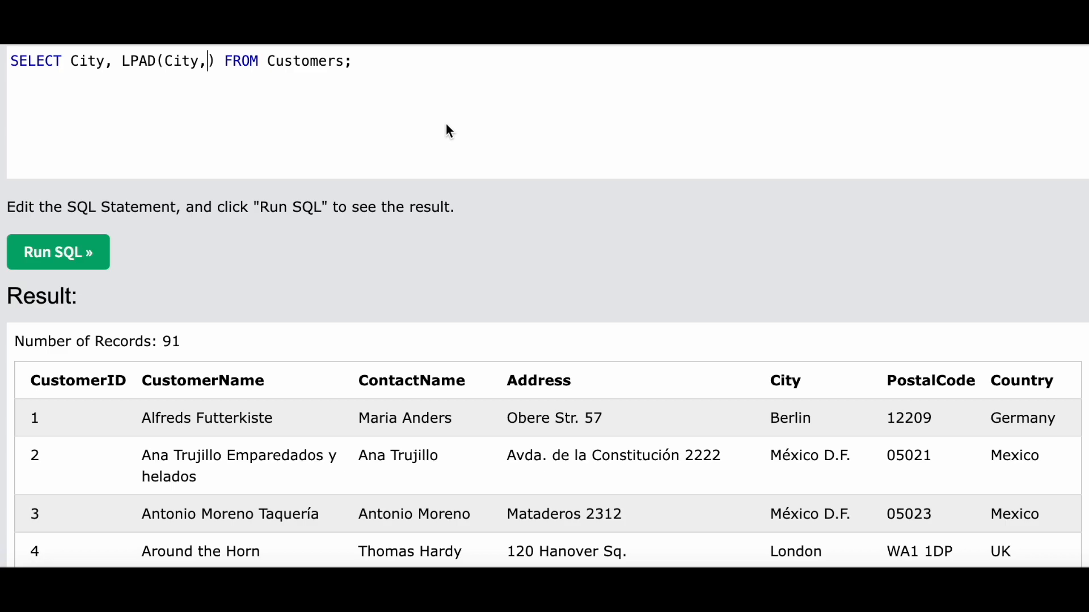
type("10")
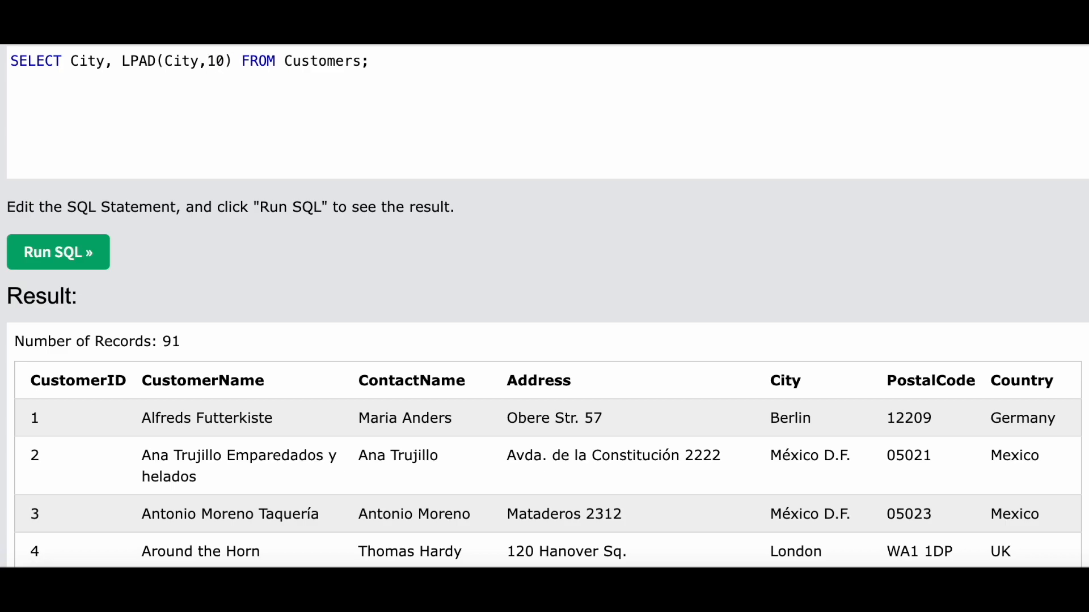
type(",")
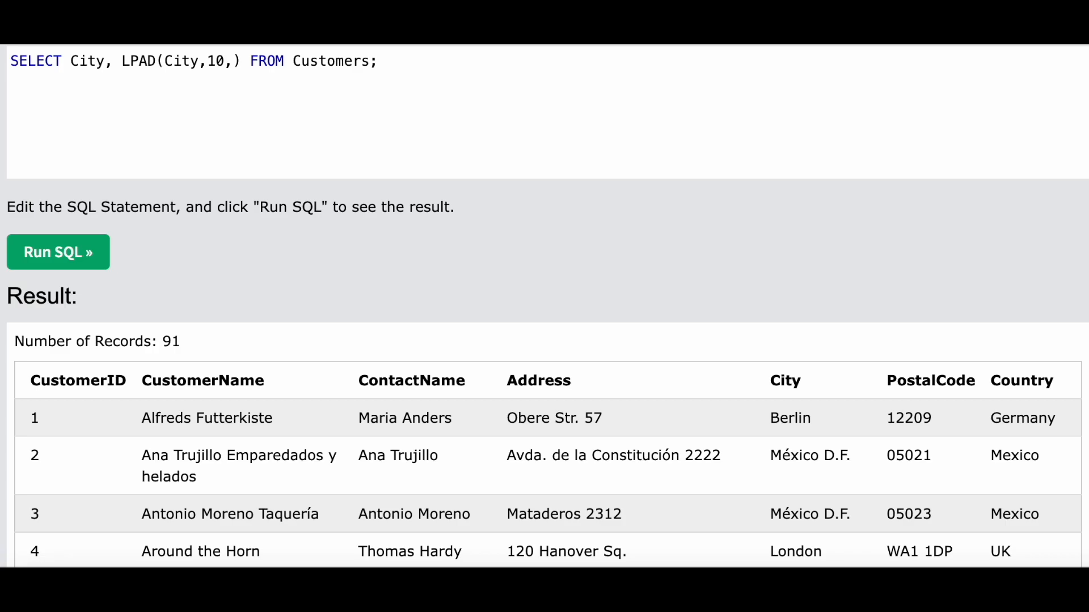
type("''")
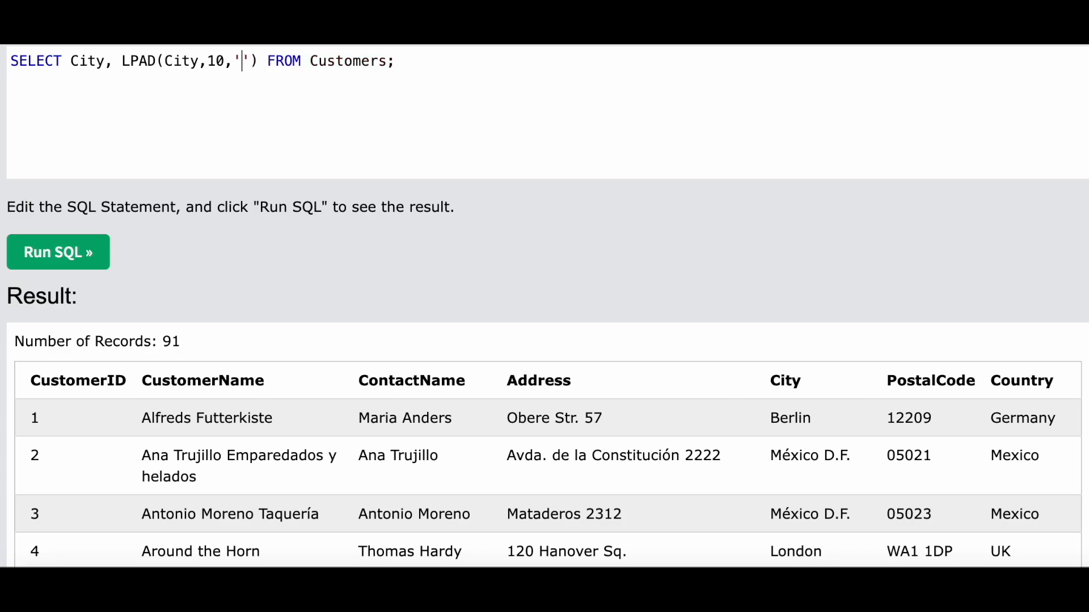
type("*")
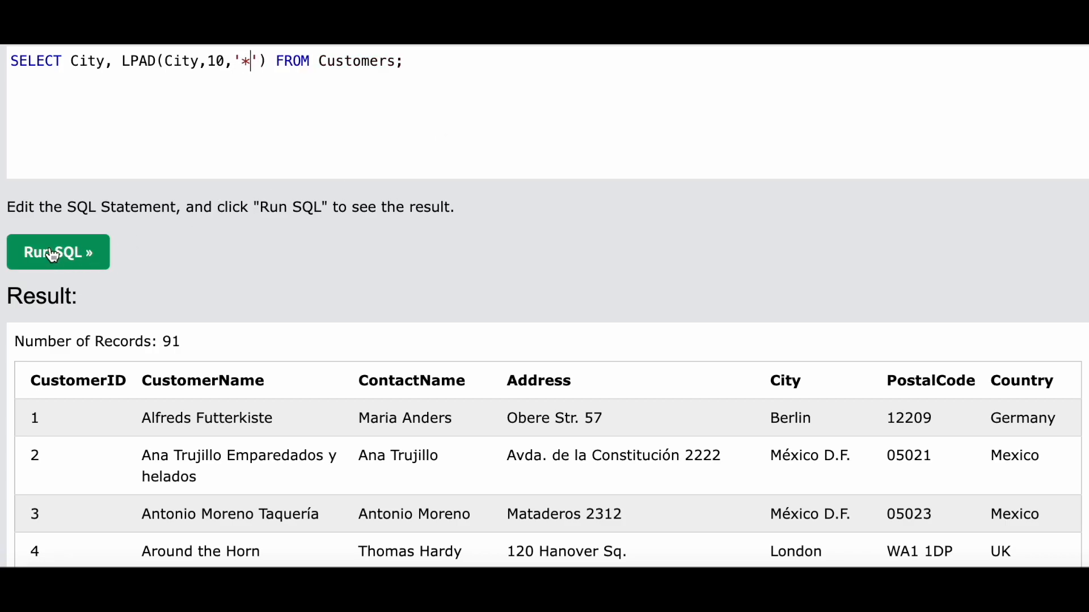
Run the padding query, alias the padded column as 'lpad', and rerun it
left_click(58, 252)
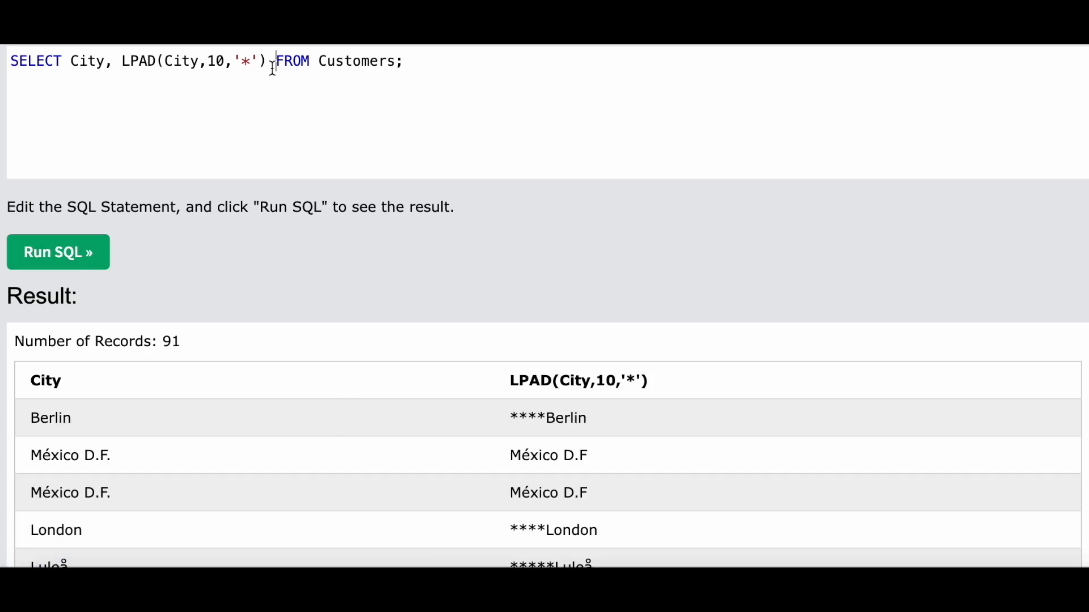
type("as ''")
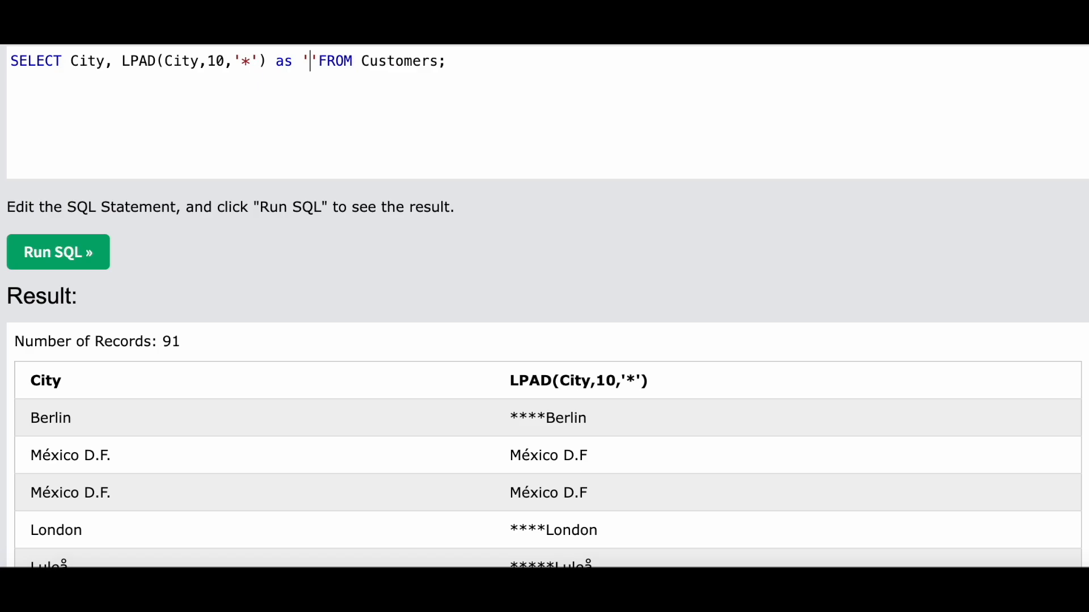
type("lpad")
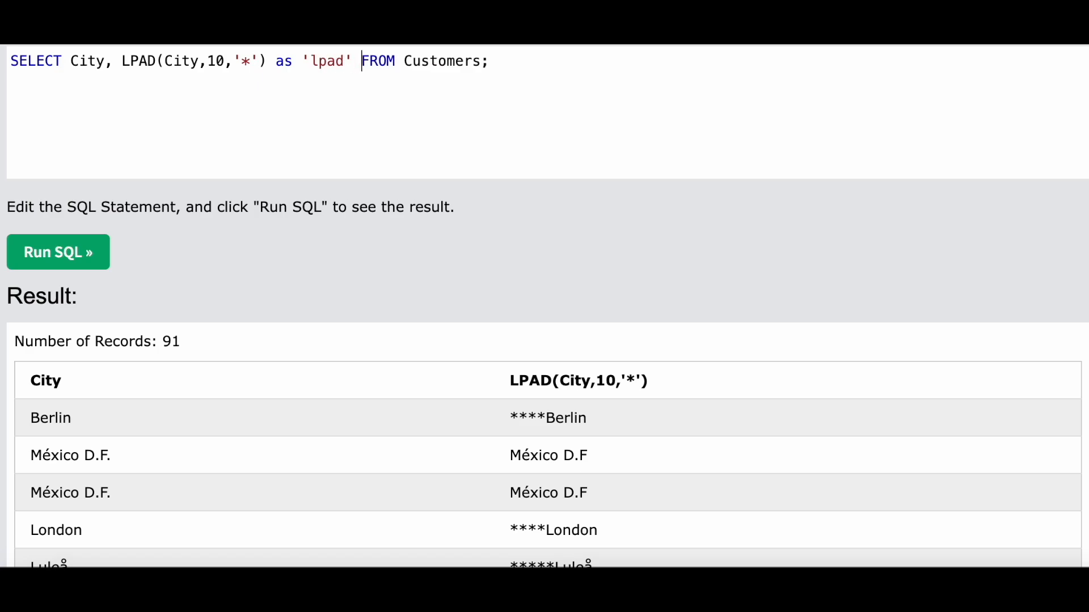
left_click(58, 252)
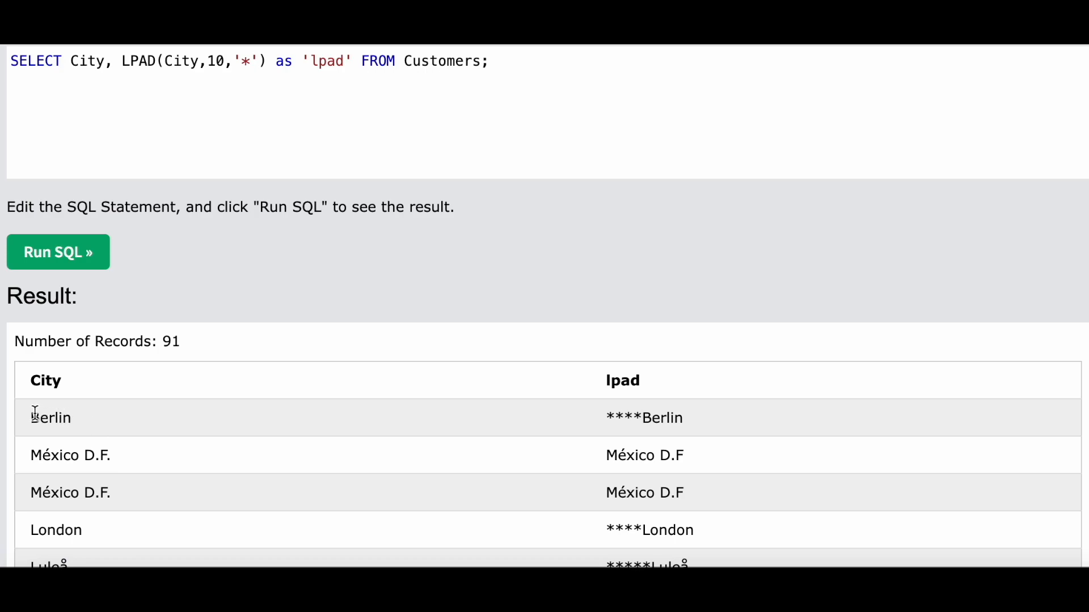
mouse_move(641, 416)
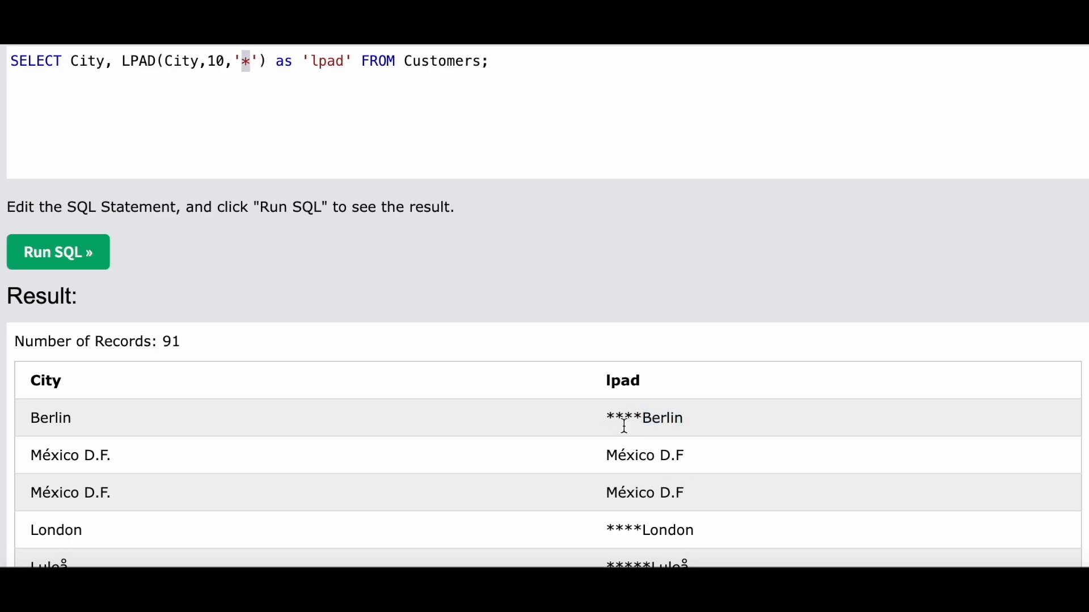
mouse_move(610, 406)
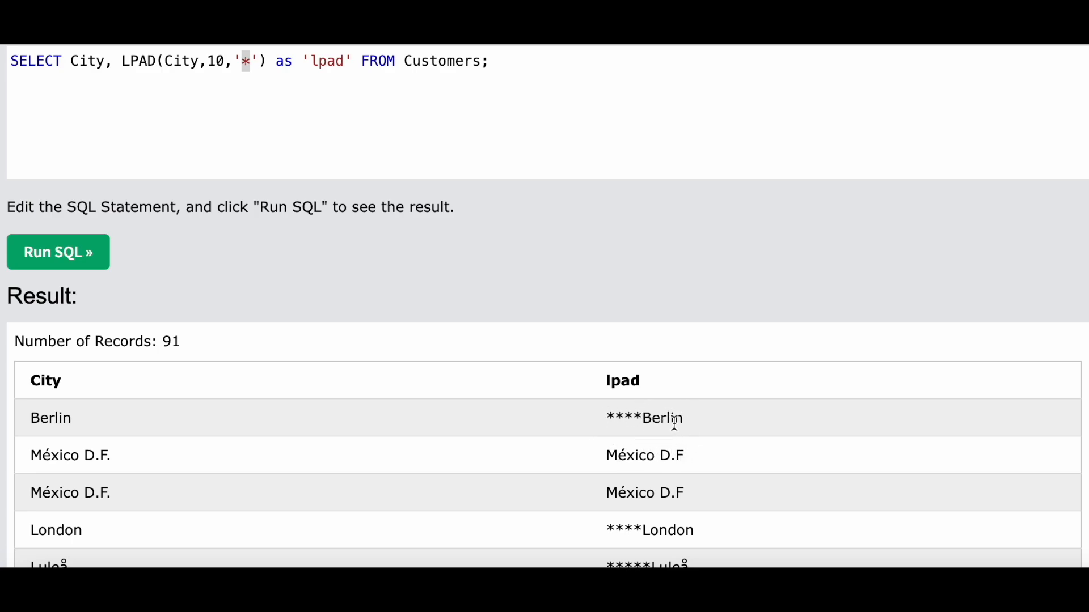
mouse_move(209, 62)
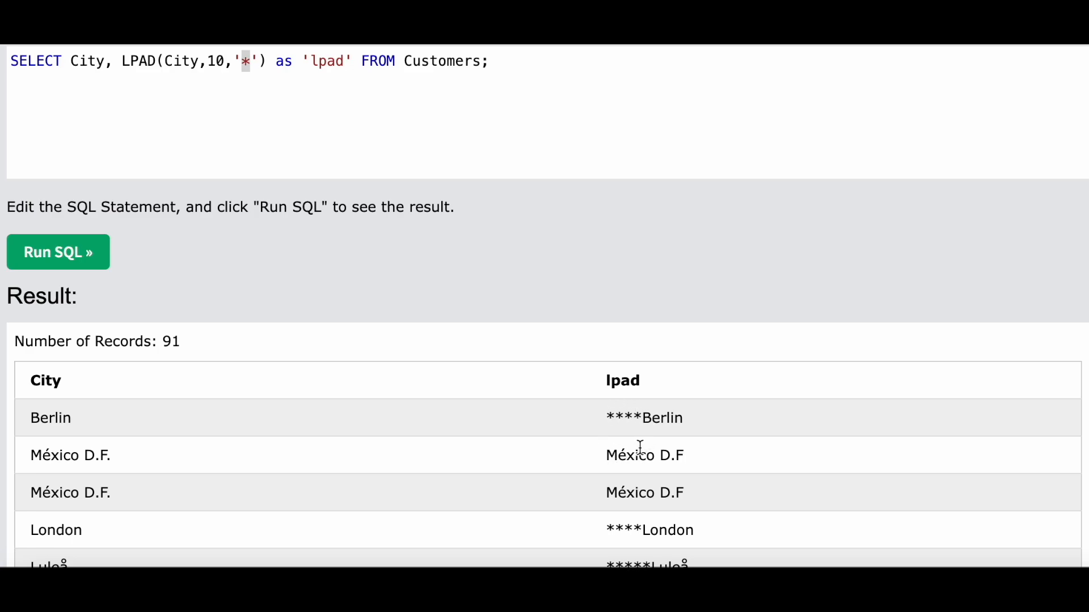
mouse_move(708, 475)
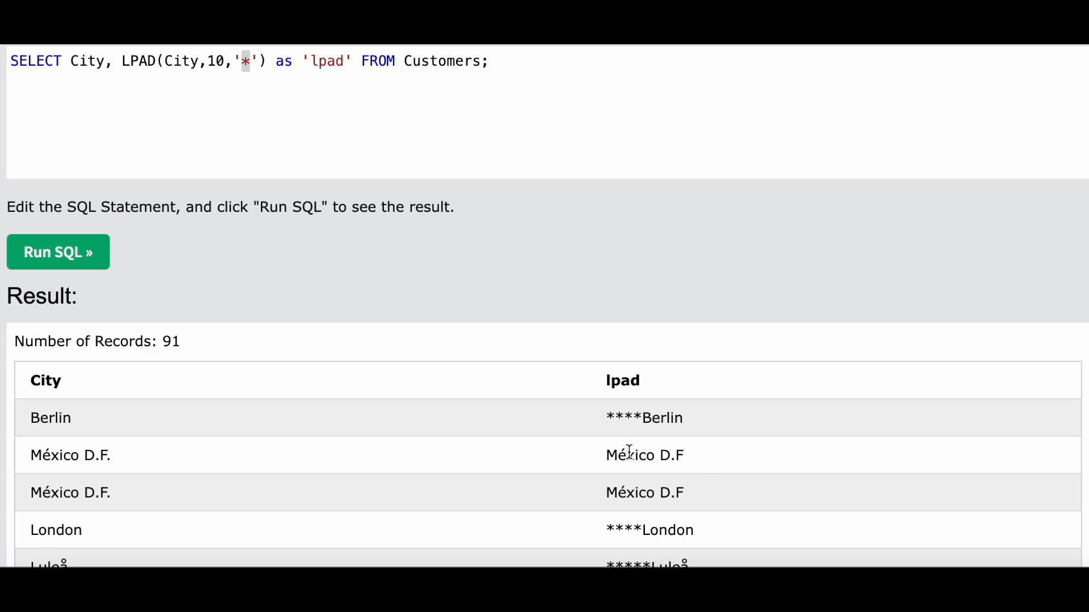
mouse_move(964, 313)
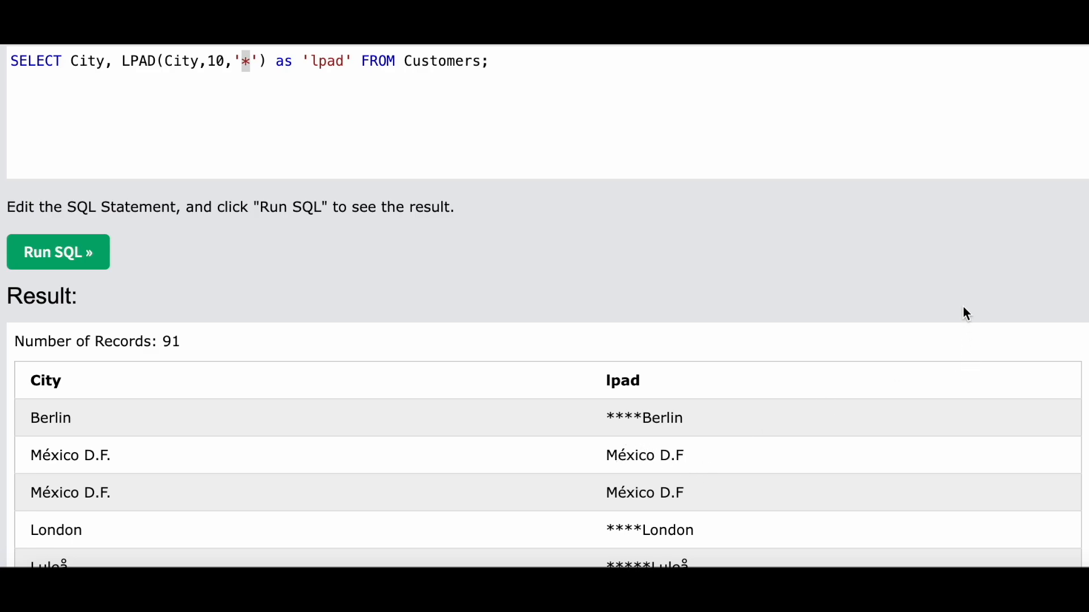
Replace the query with SELECT * FROM Customers; and run it
scroll("down", 3)
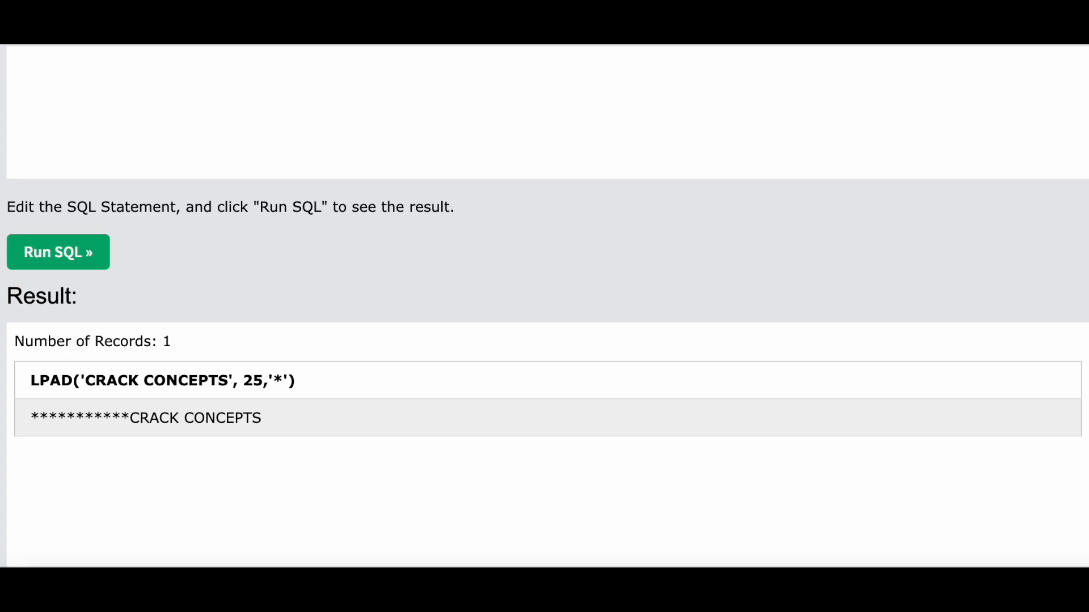
type("SELECT")
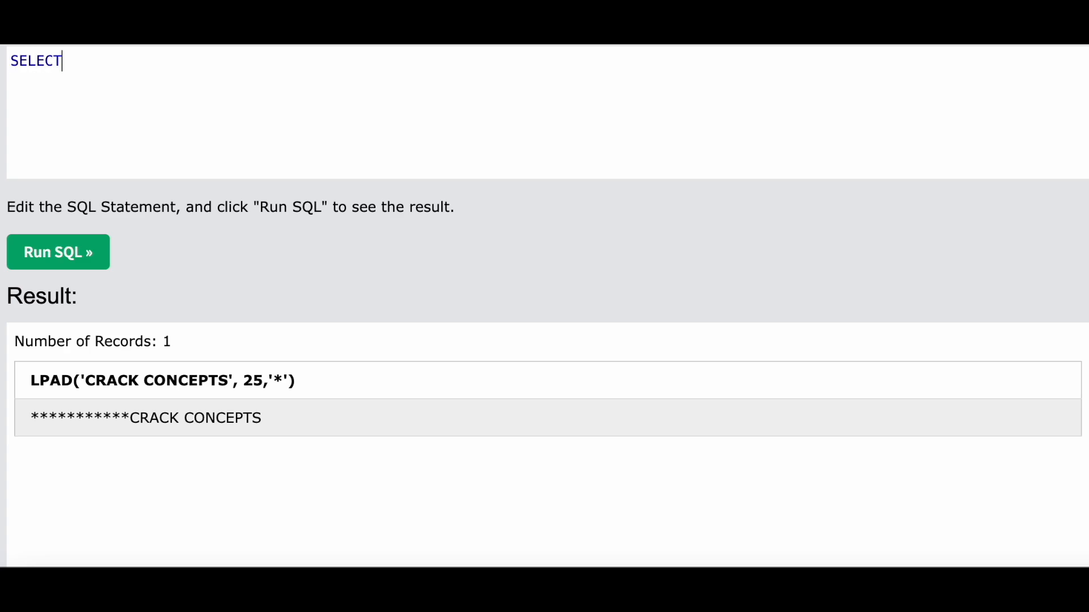
type("* FROM")
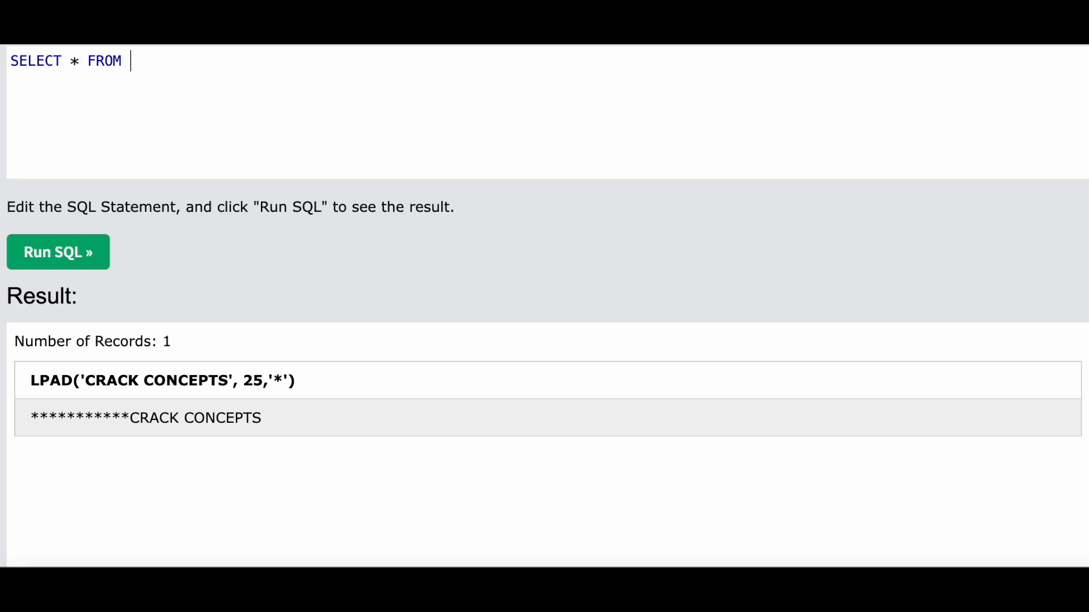
type("Customer")
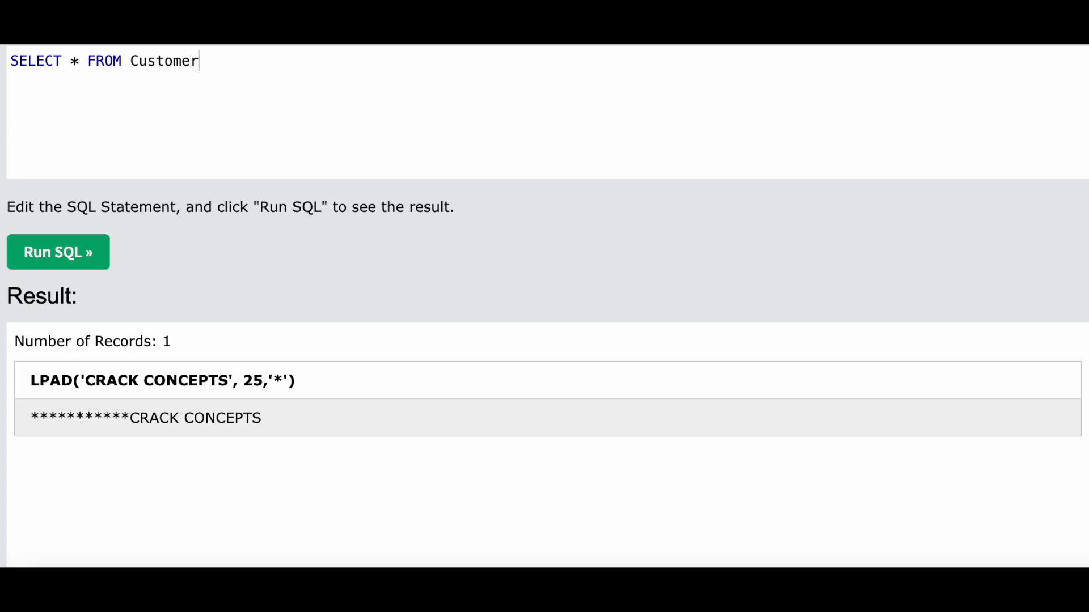
left_click(58, 252)
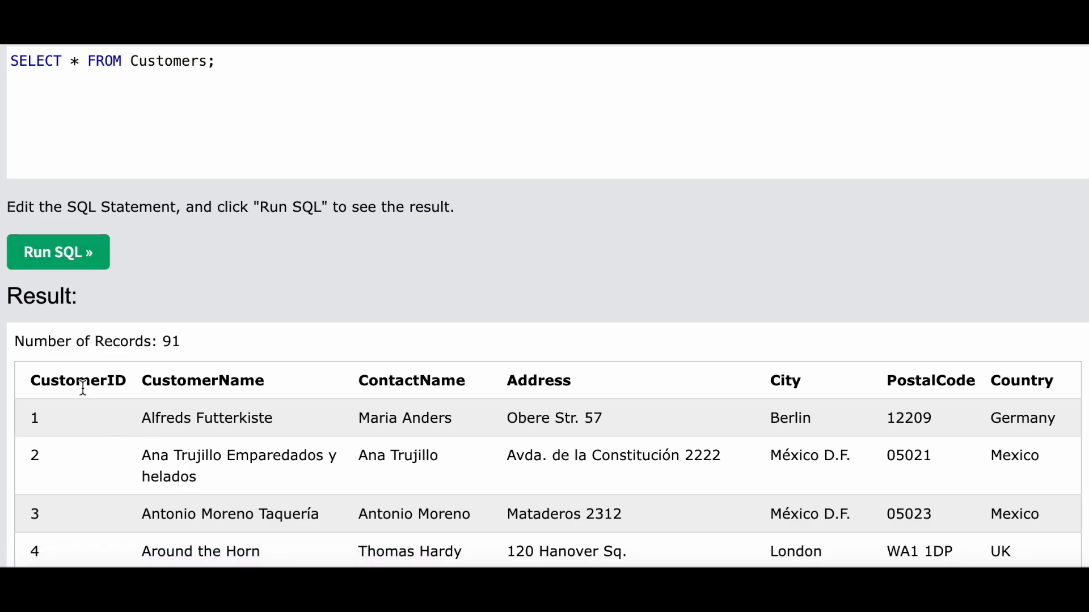
mouse_move(673, 401)
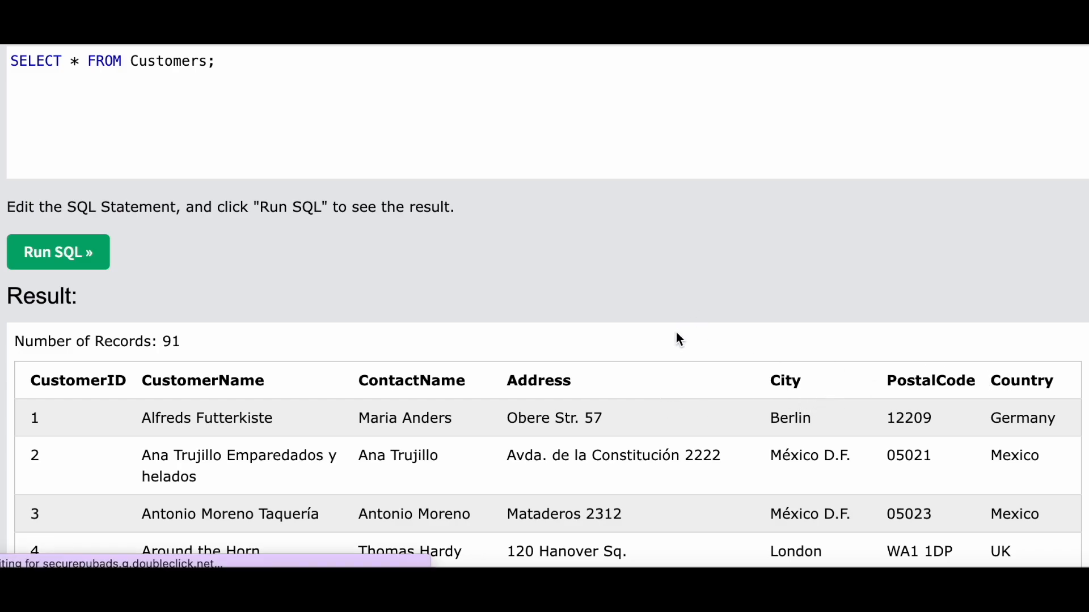
scroll("down", 3)
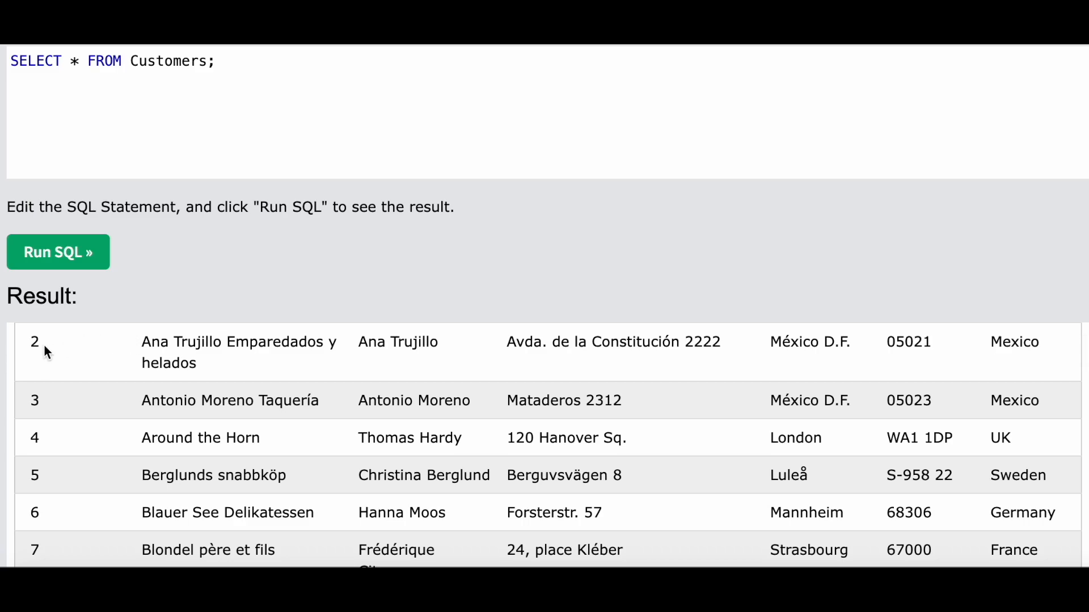
mouse_move(234, 129)
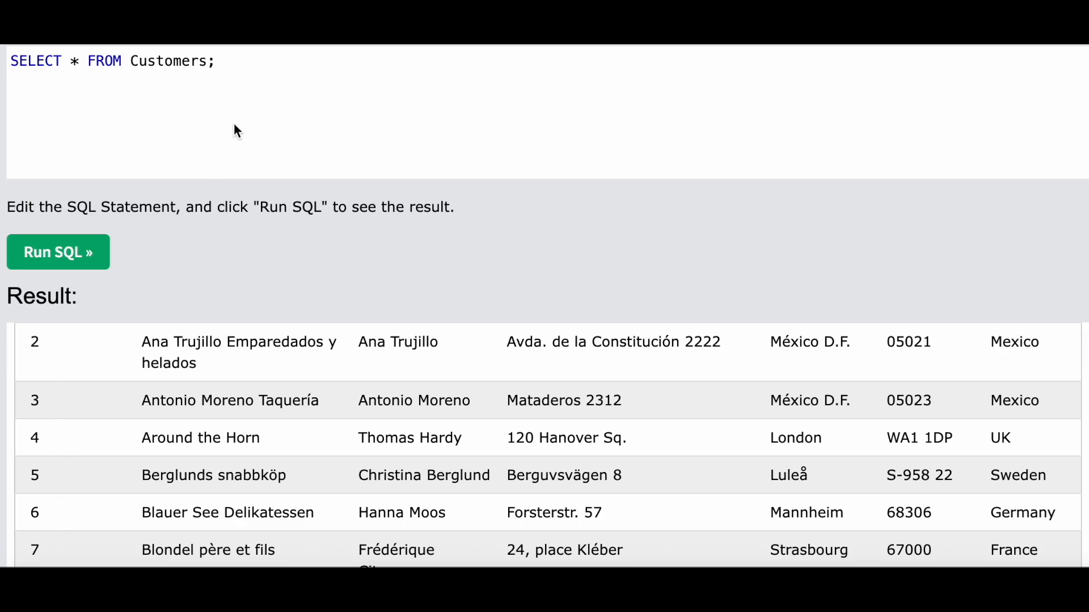
mouse_move(135, 442)
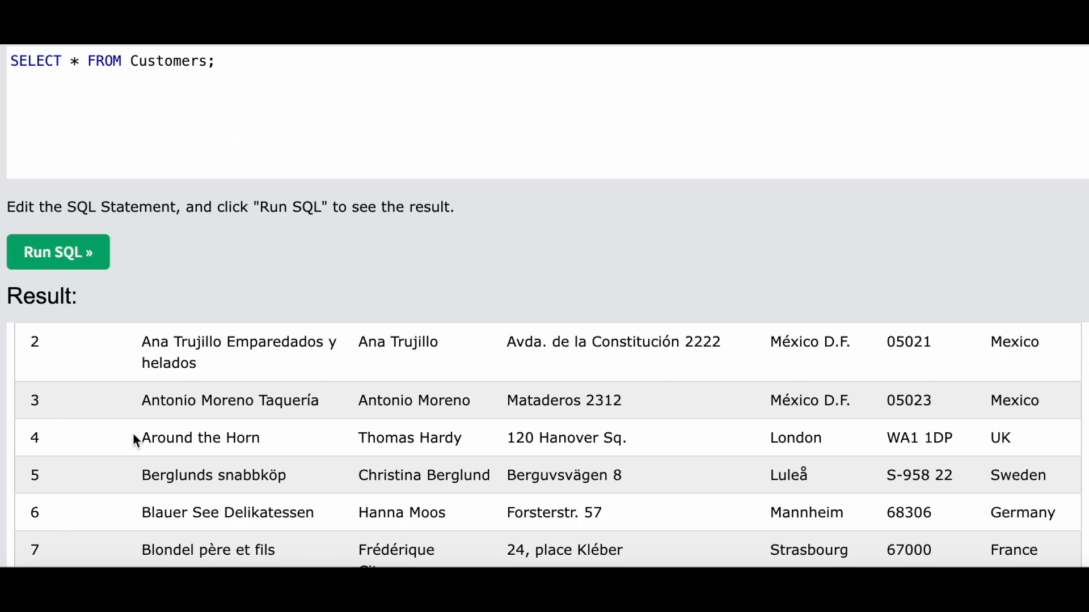
mouse_move(379, 92)
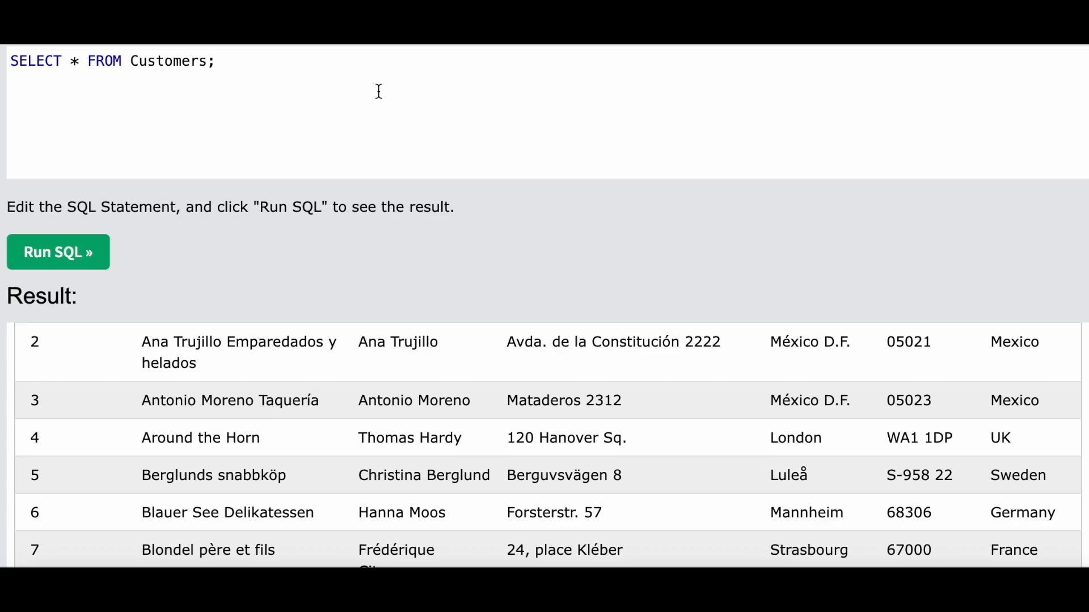
mouse_move(297, 74)
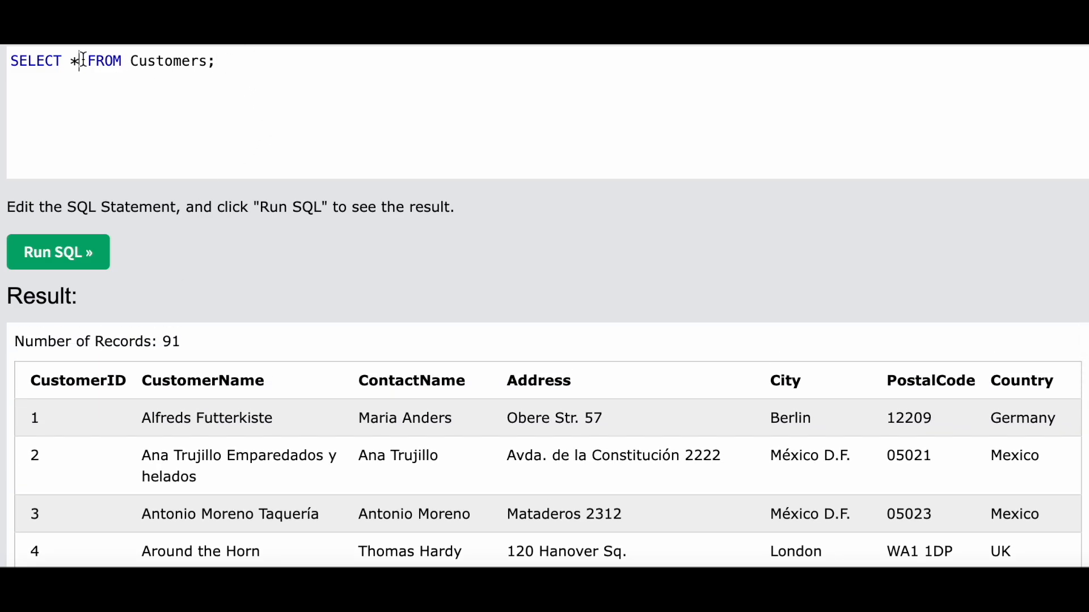
Run SELECT LPAD('*',CustomerID,'*') FROM Customers WHERE CustomerID<5
type("LPAD")
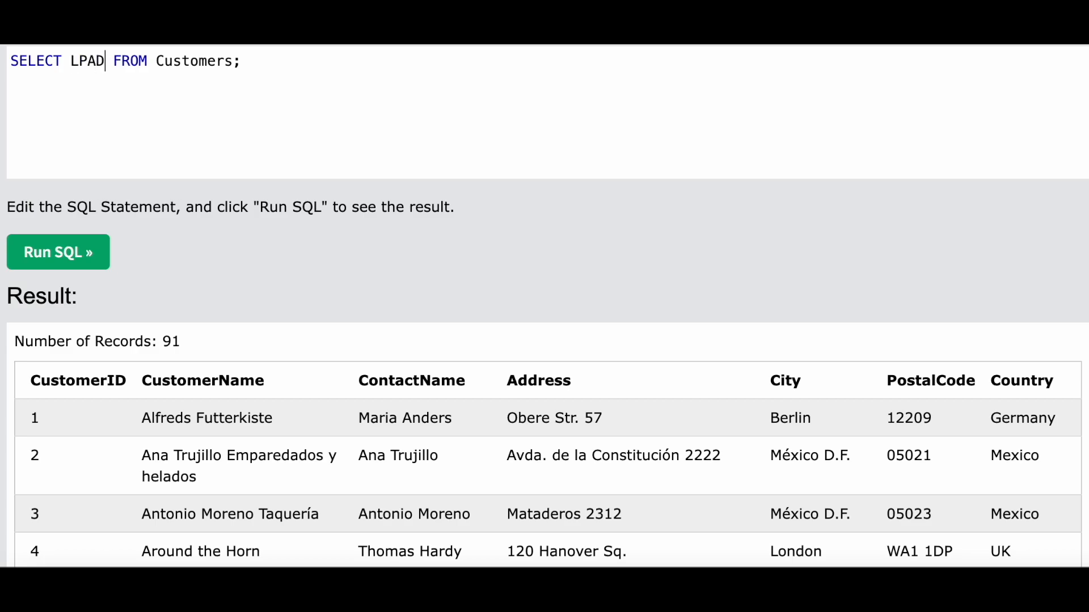
type("('')")
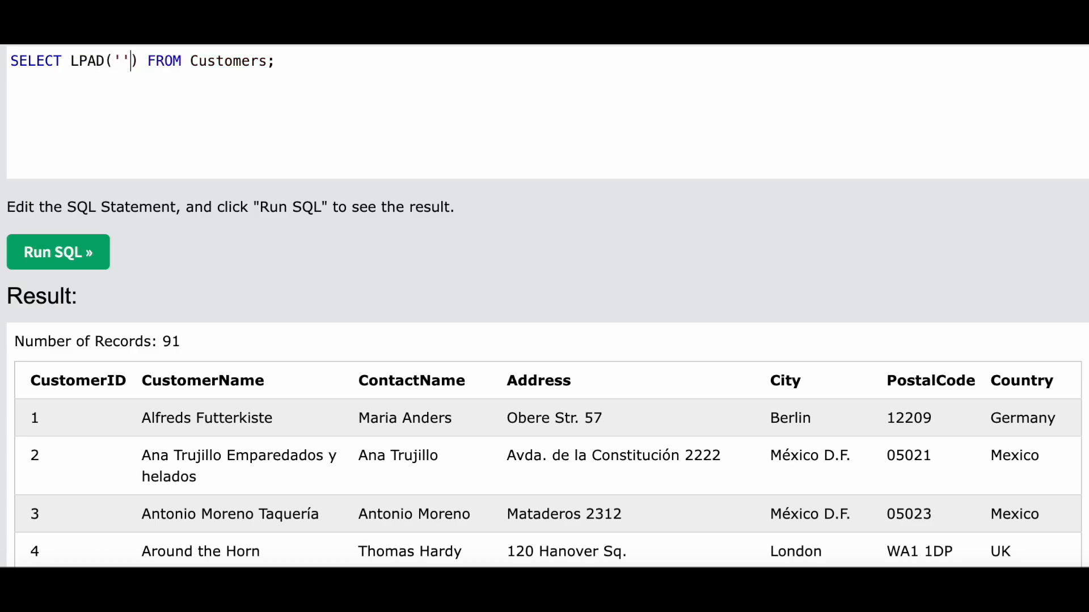
type("*")
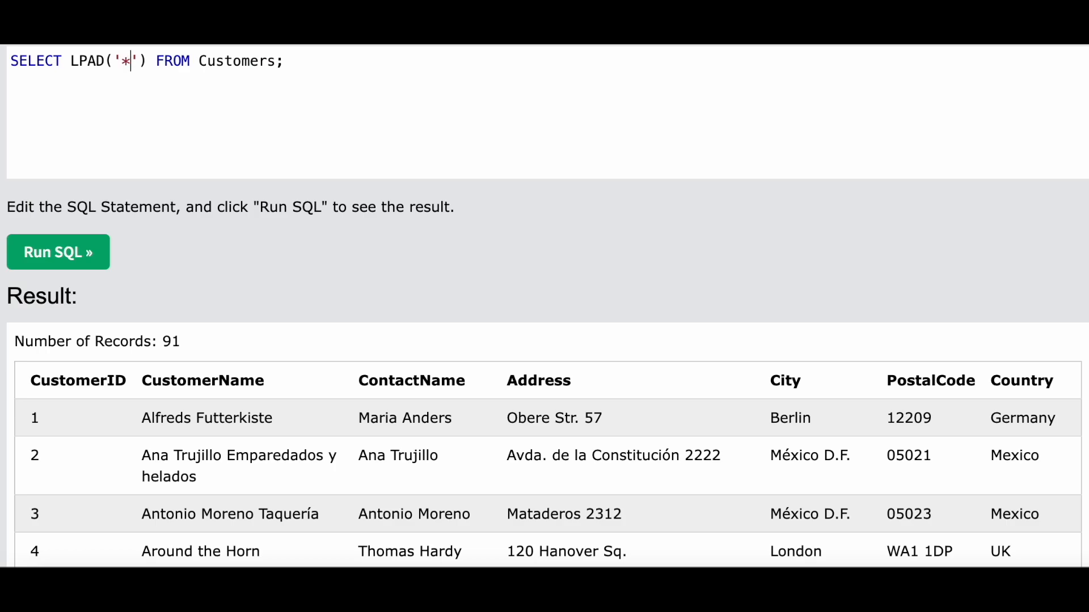
type(",")
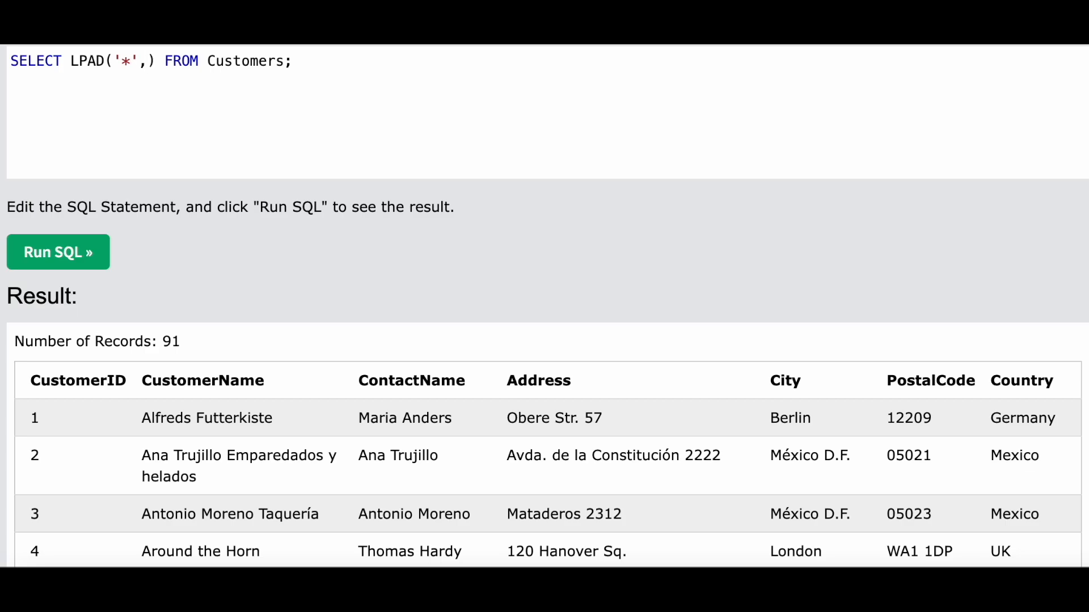
mouse_move(97, 131)
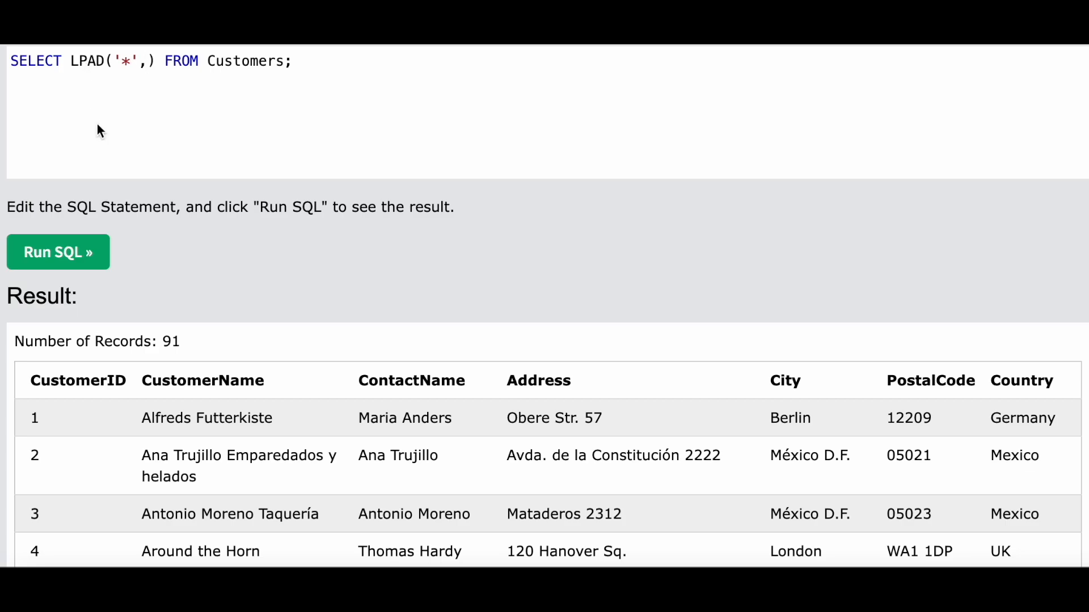
type("Customer")
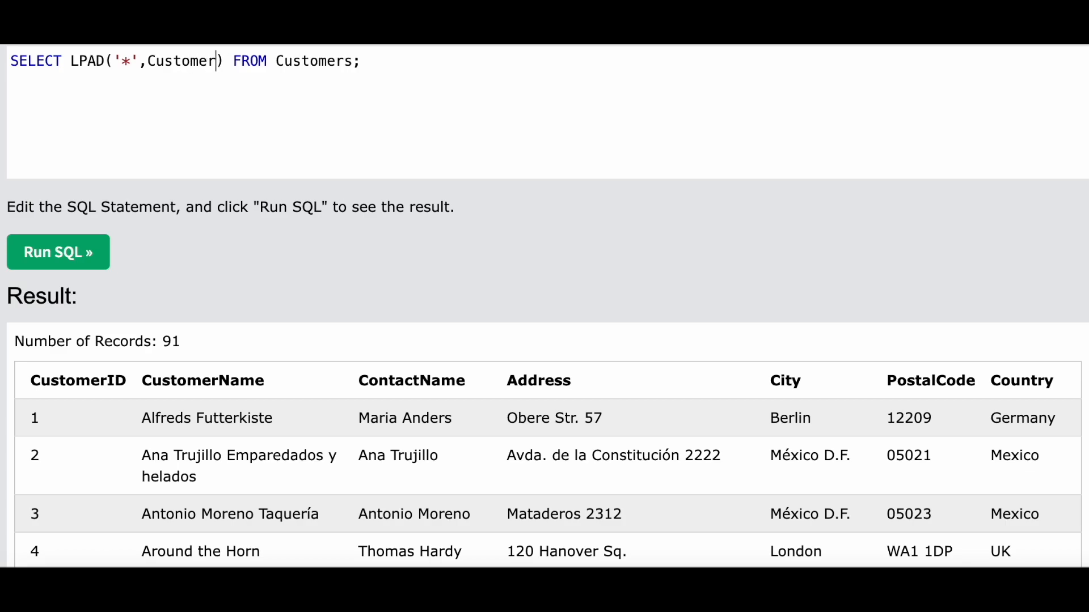
type("ID,'*")
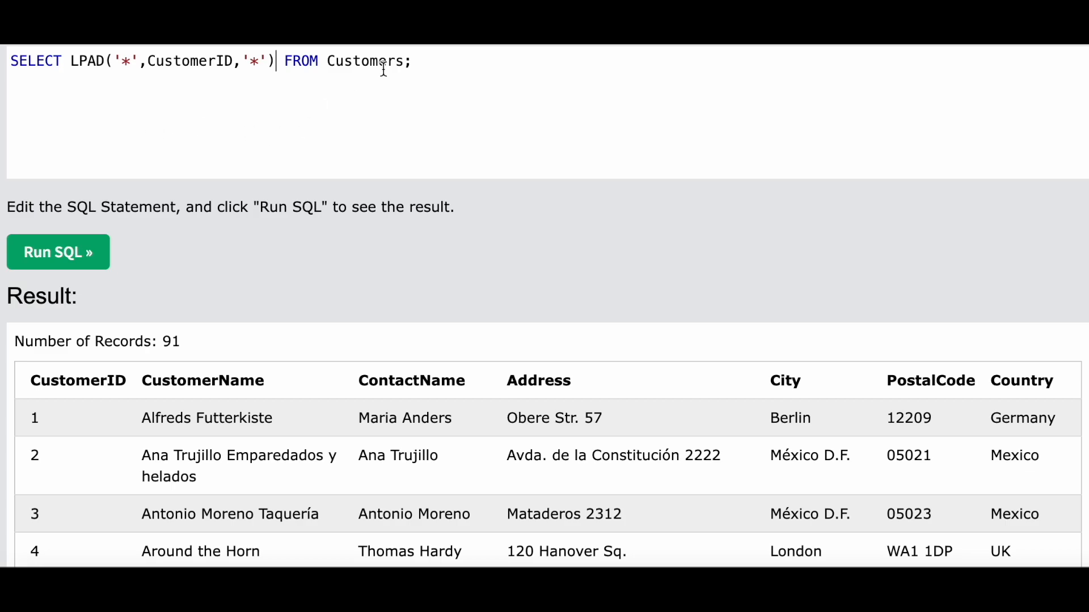
type("WHERE Cust")
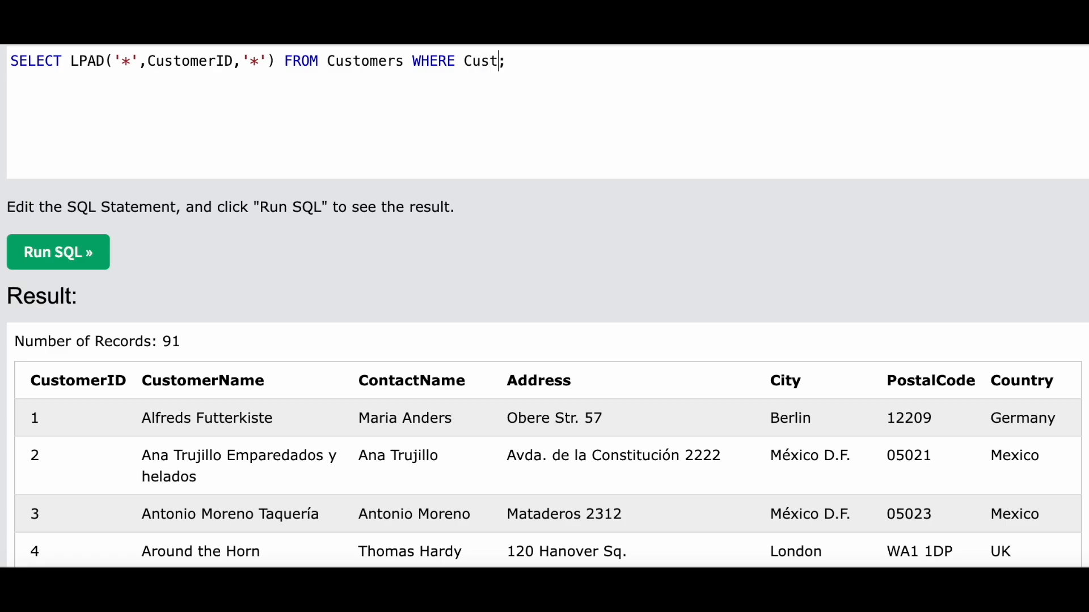
type("omerID")
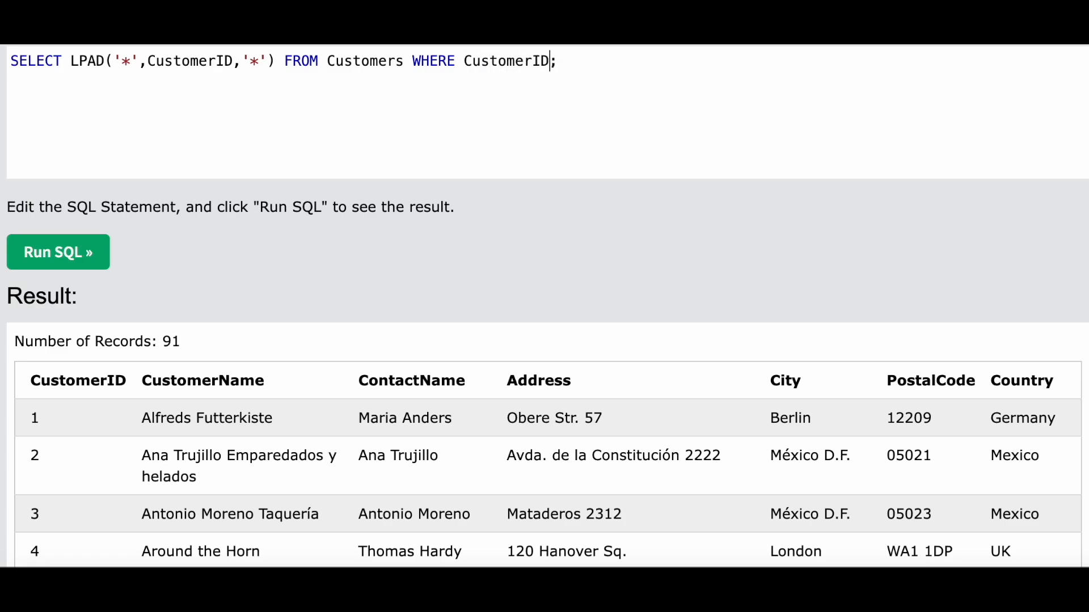
type("<")
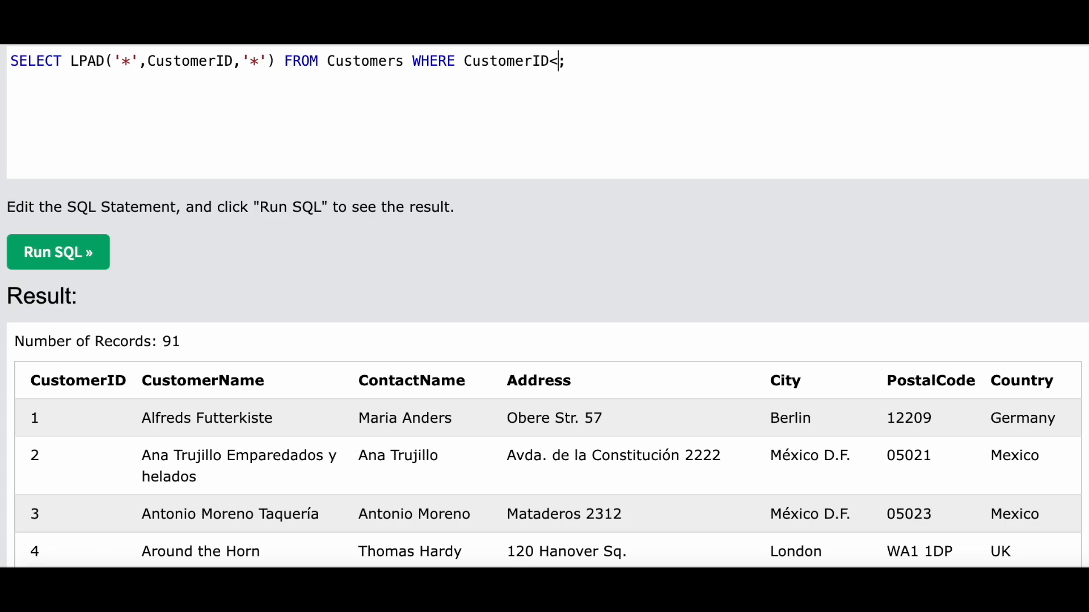
type("5")
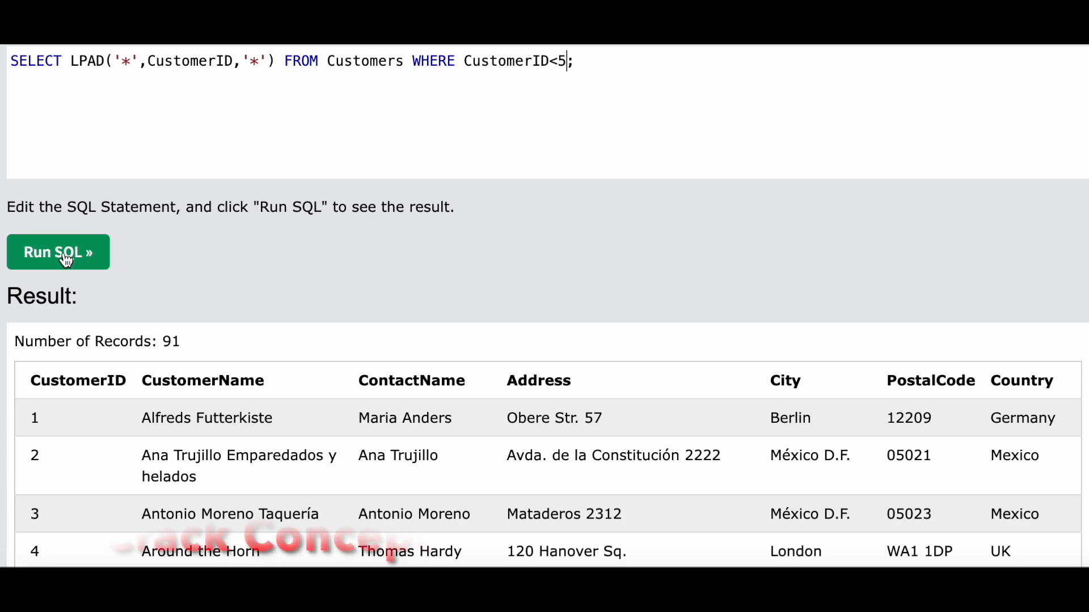
left_click(58, 252)
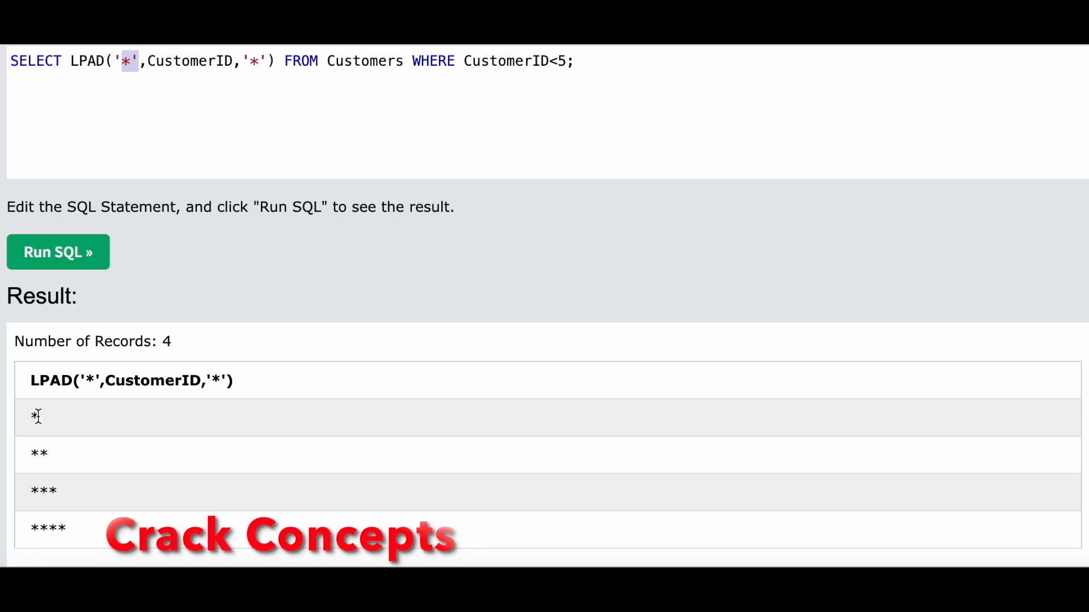
Select the CustomerID argument in the query to explain the four asterisk rows
double_click(191, 61)
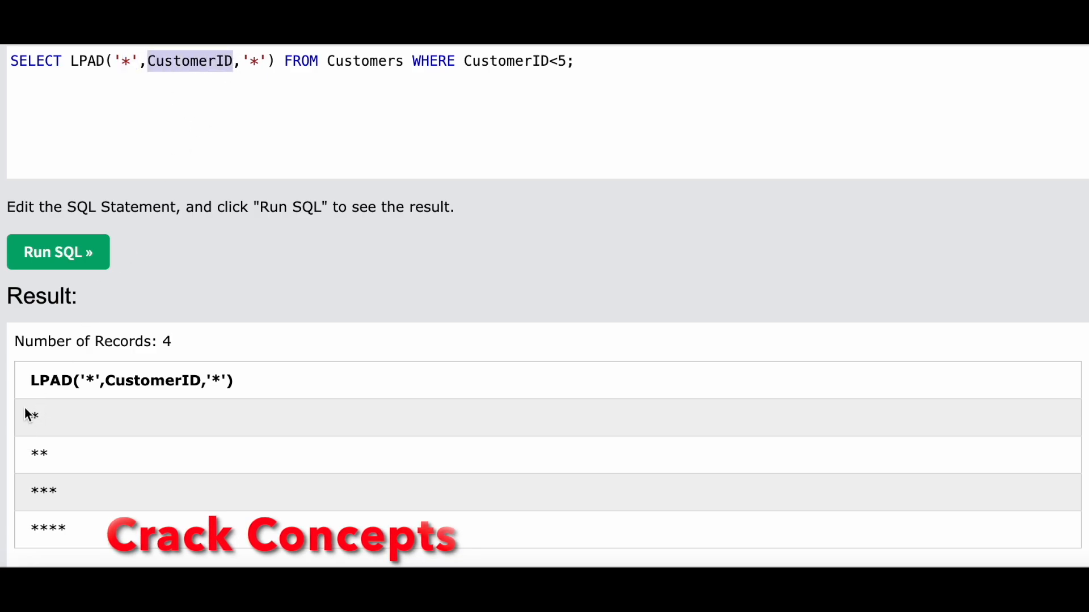
mouse_move(31, 414)
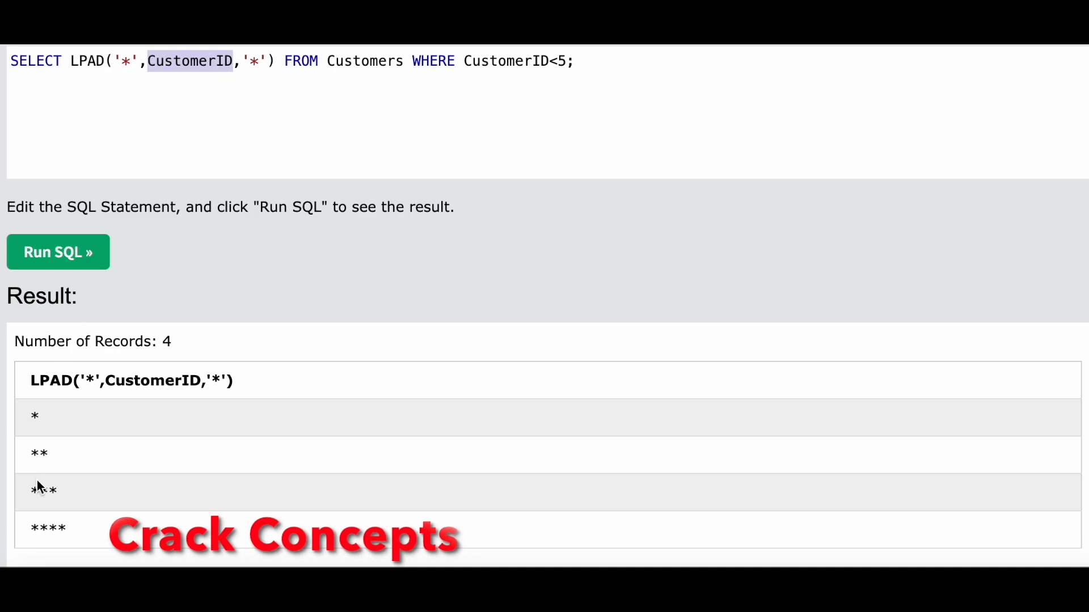
mouse_move(41, 452)
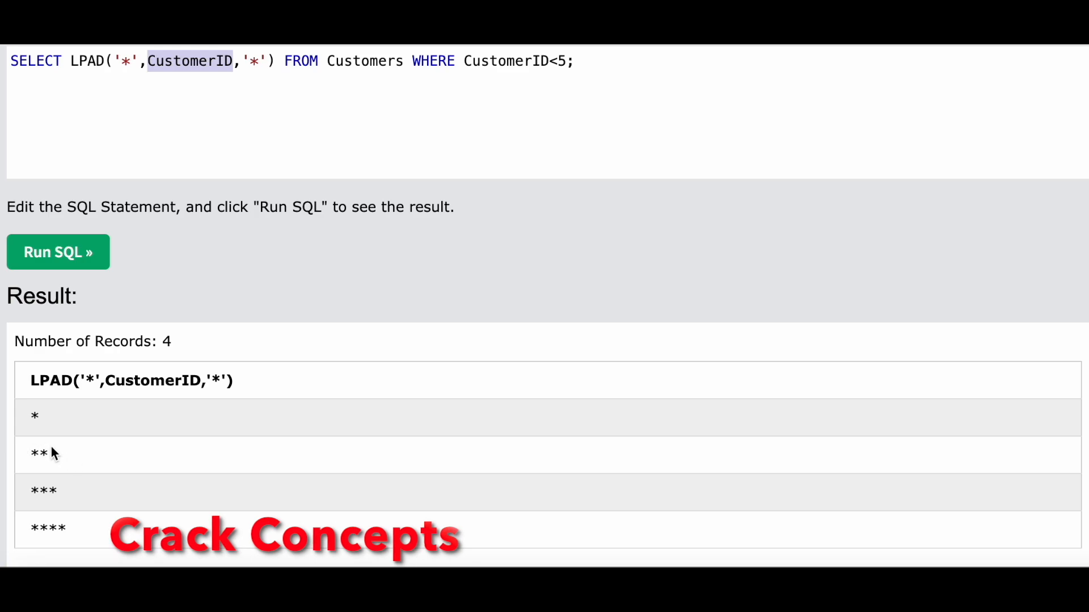
mouse_move(75, 510)
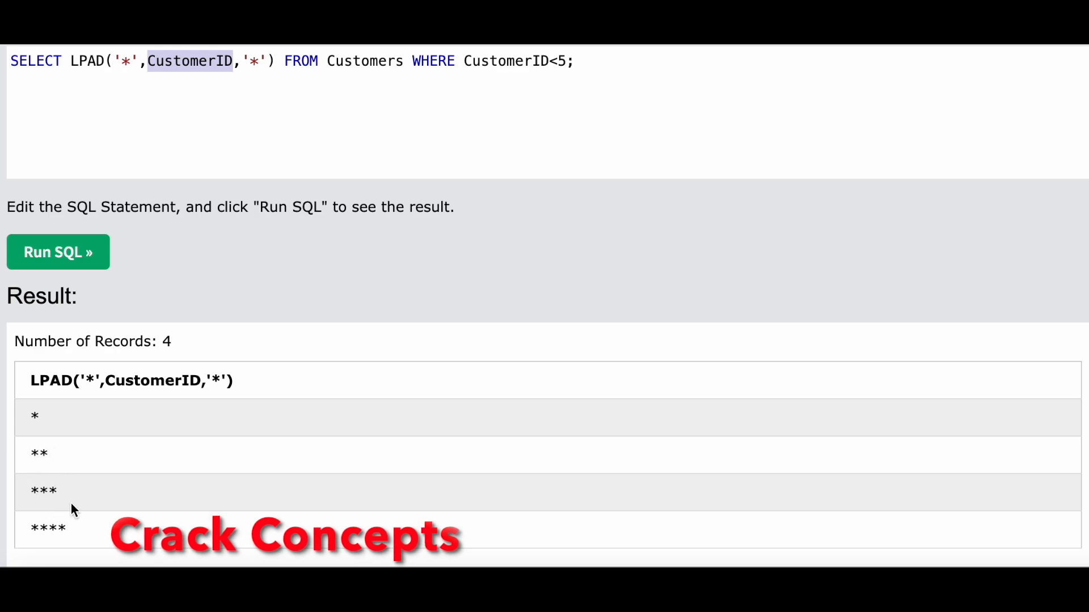
mouse_move(78, 487)
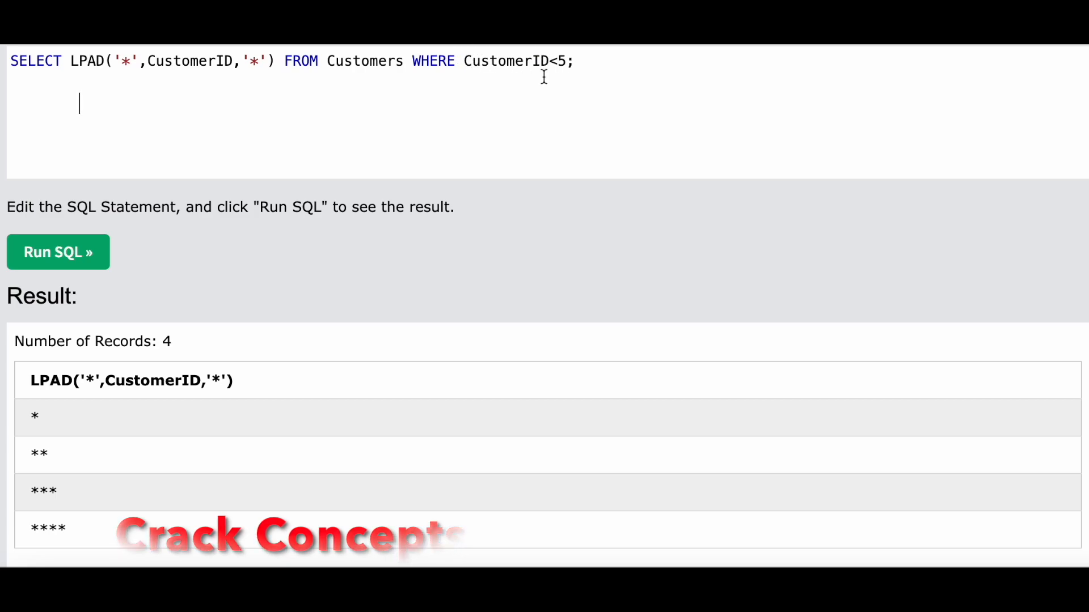
mouse_move(68, 252)
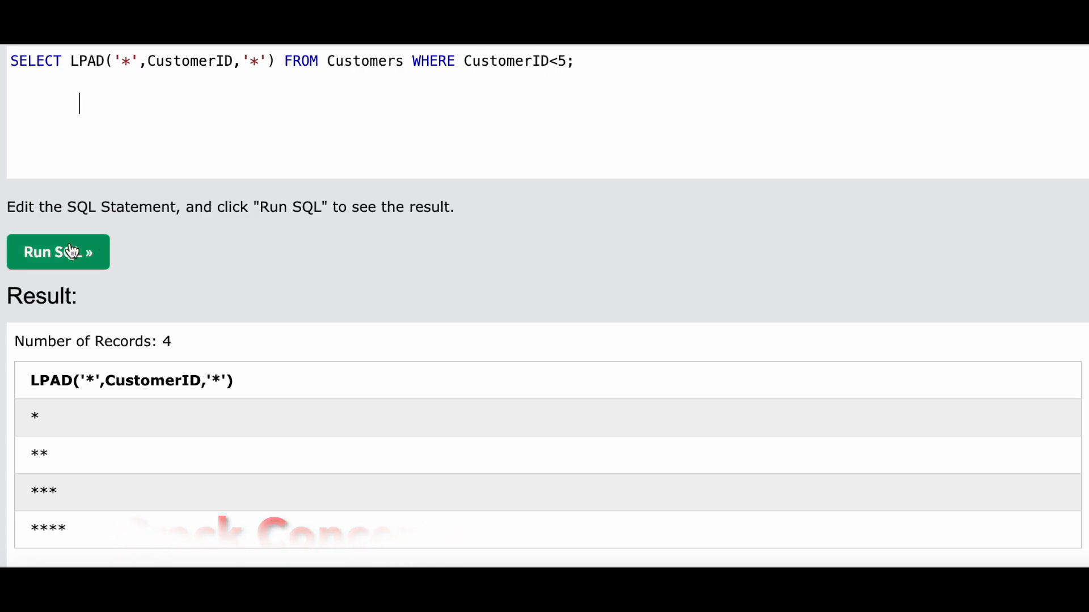
left_click(71, 256)
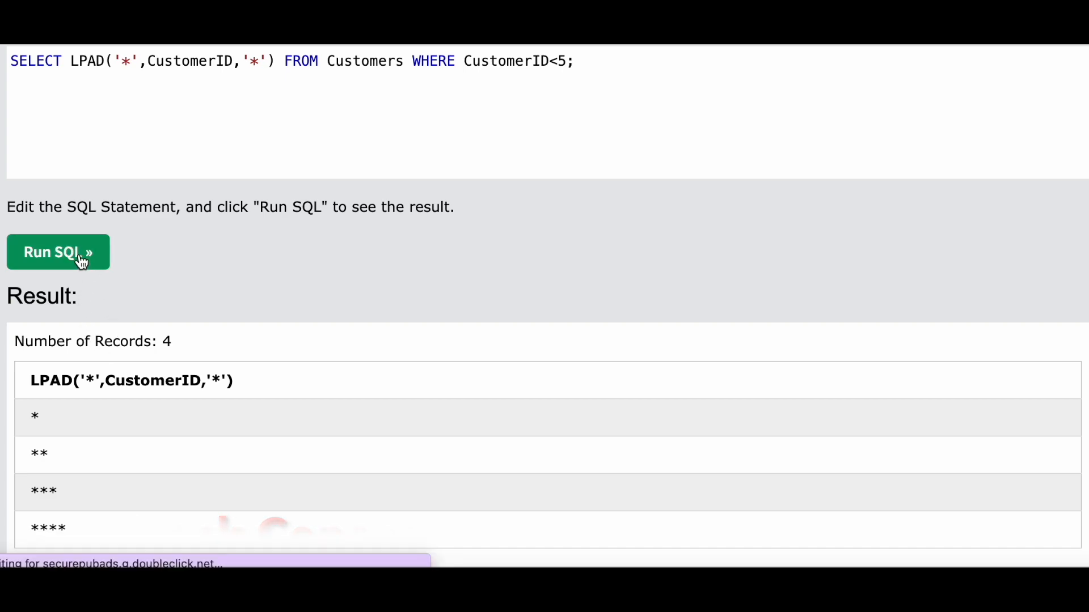
left_click(609, 64)
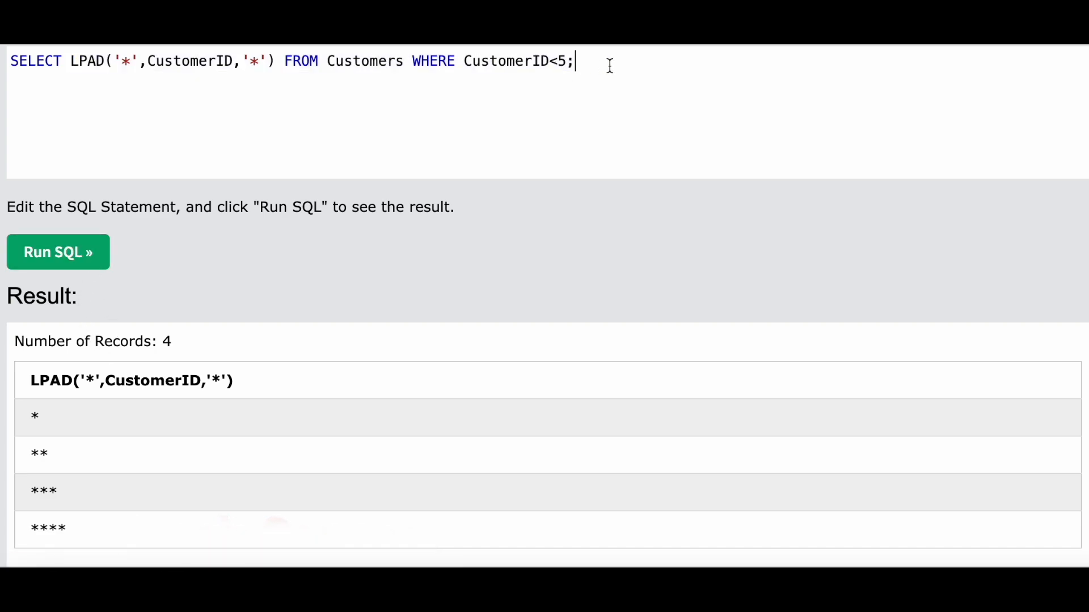